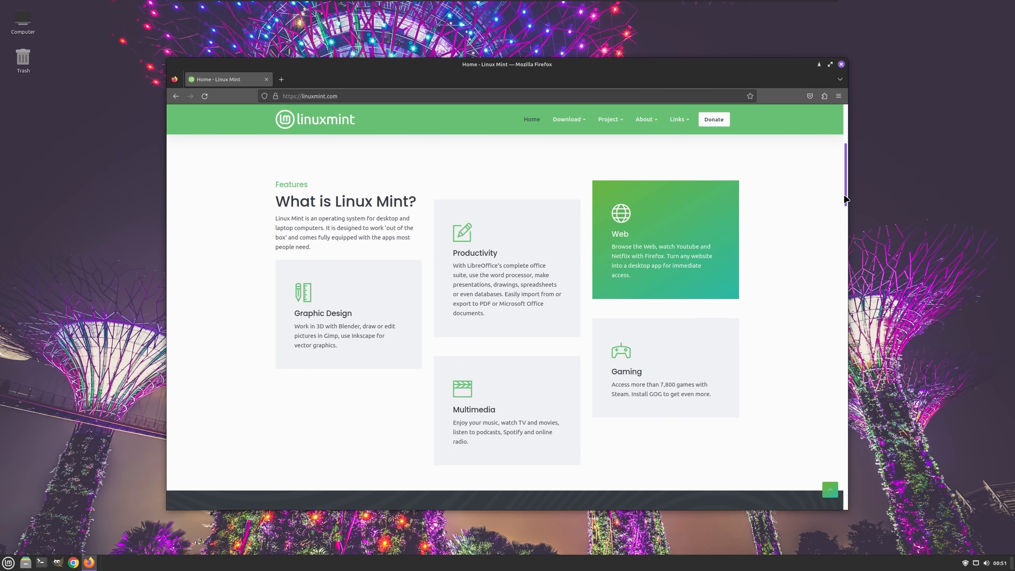
Bring up the welcome screen's first steps guide from the Mint menu
scroll(down, 3)
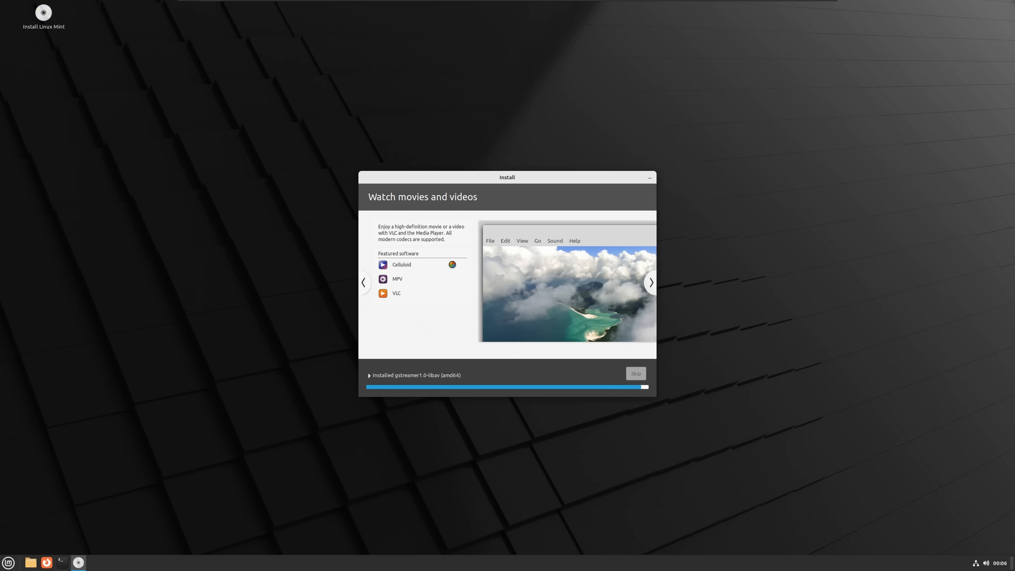
click(9, 562)
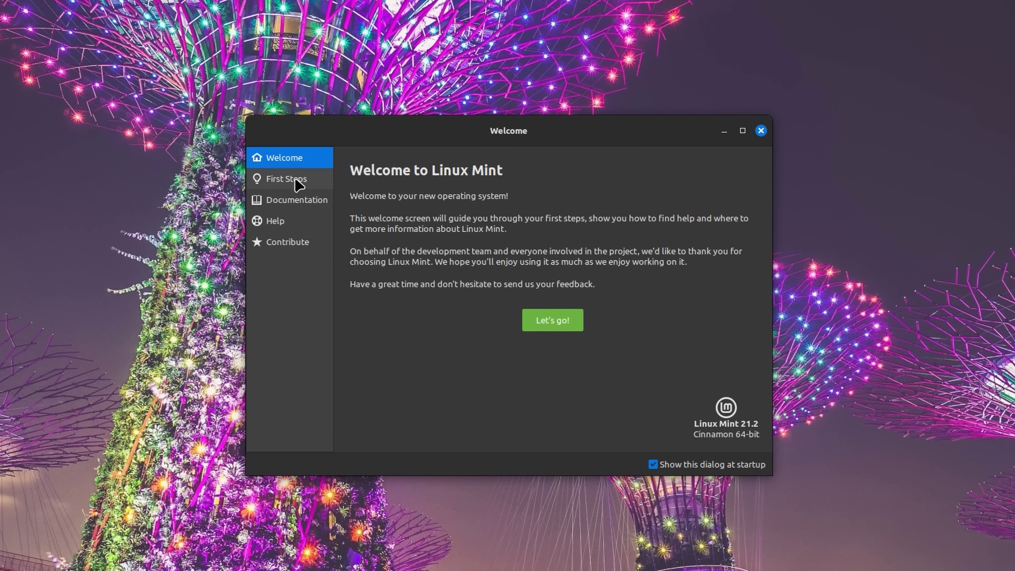
click(286, 178)
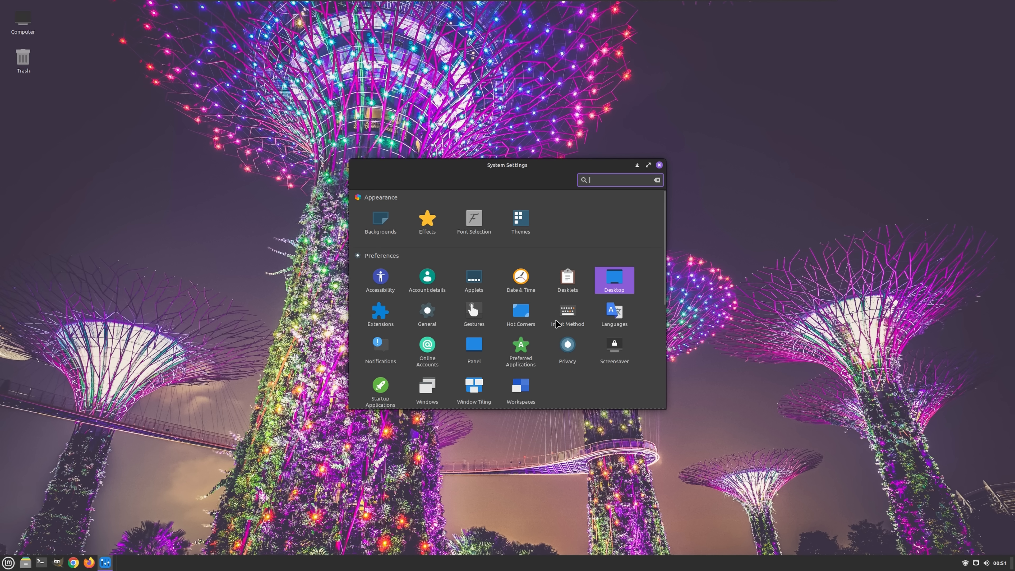
Choose the Dark appearance among the Mixed, Dark and Light theme options
scroll(down, 3)
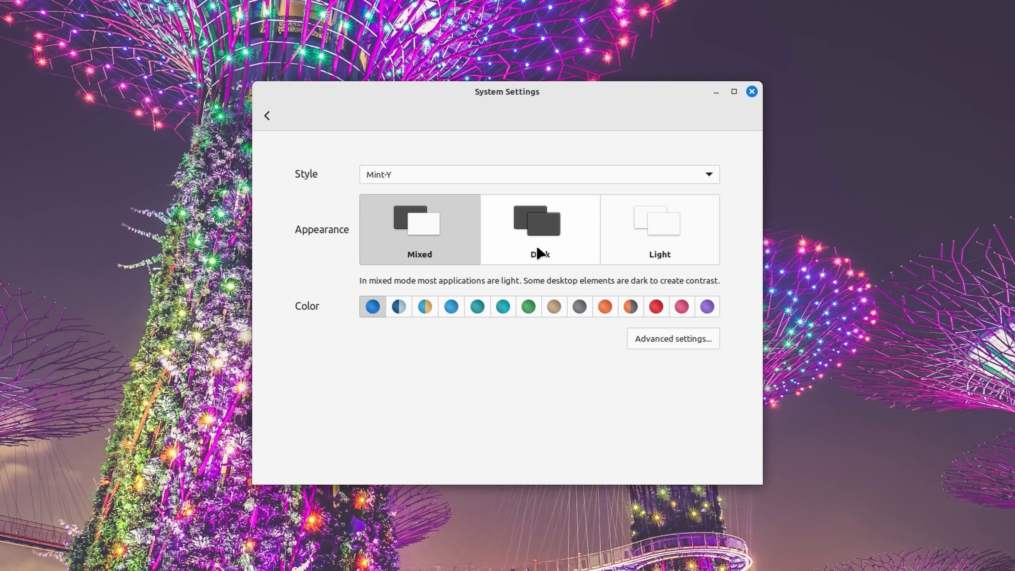
click(539, 228)
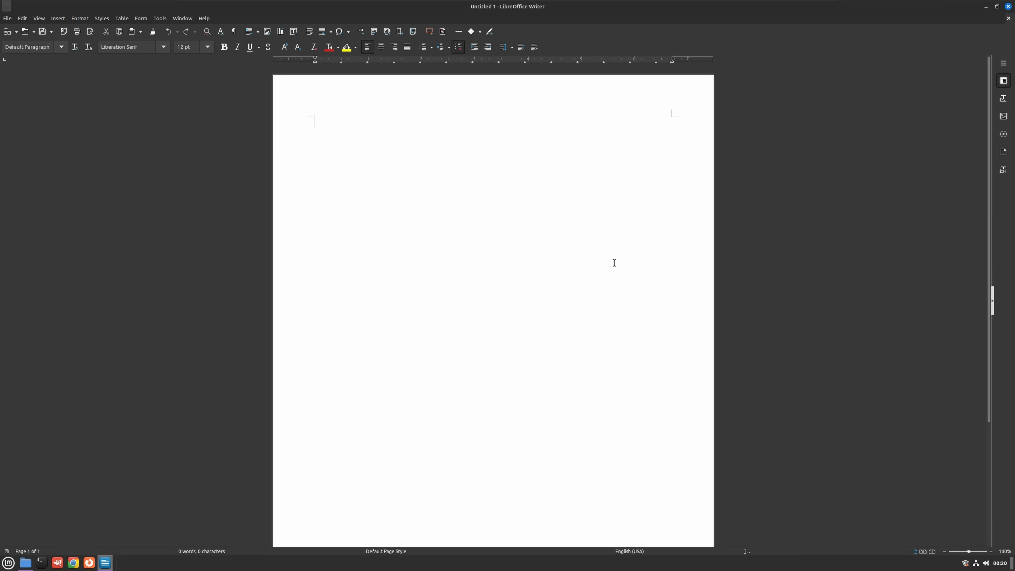
Write 'Hello' in Writer, then bring up the Menu applet's settings from the applet list
text(Hello)
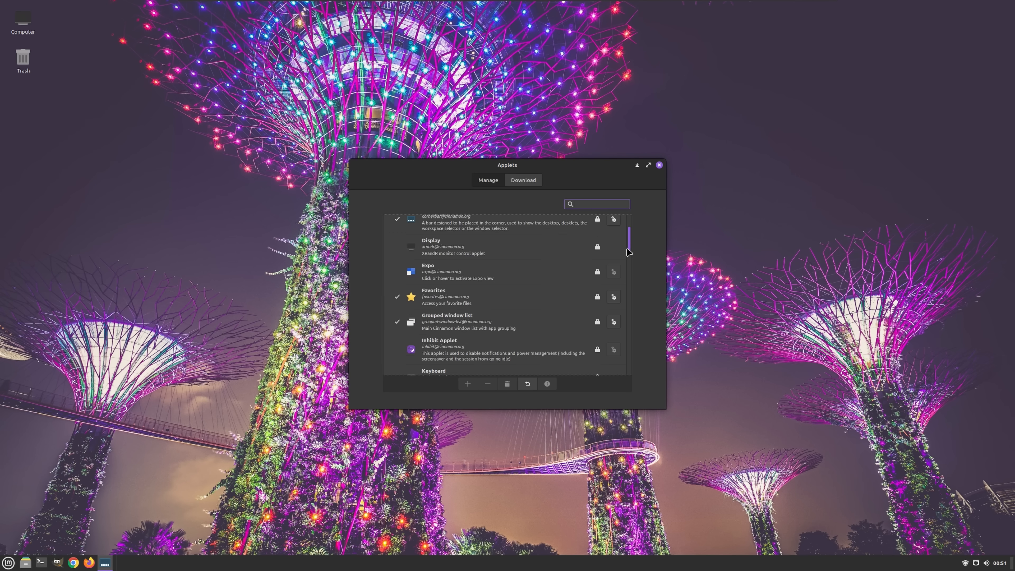
scroll(down, 3)
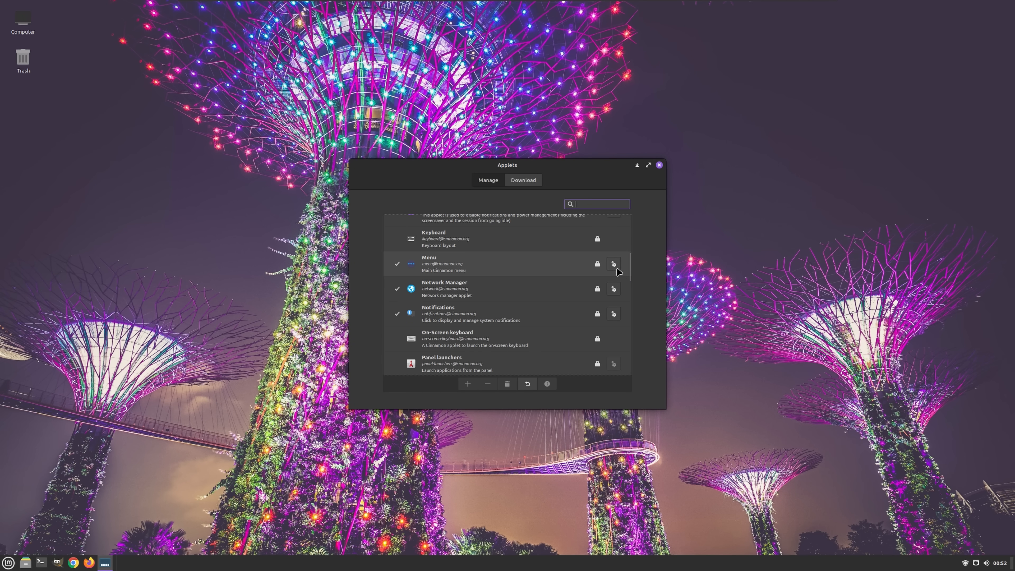
click(614, 263)
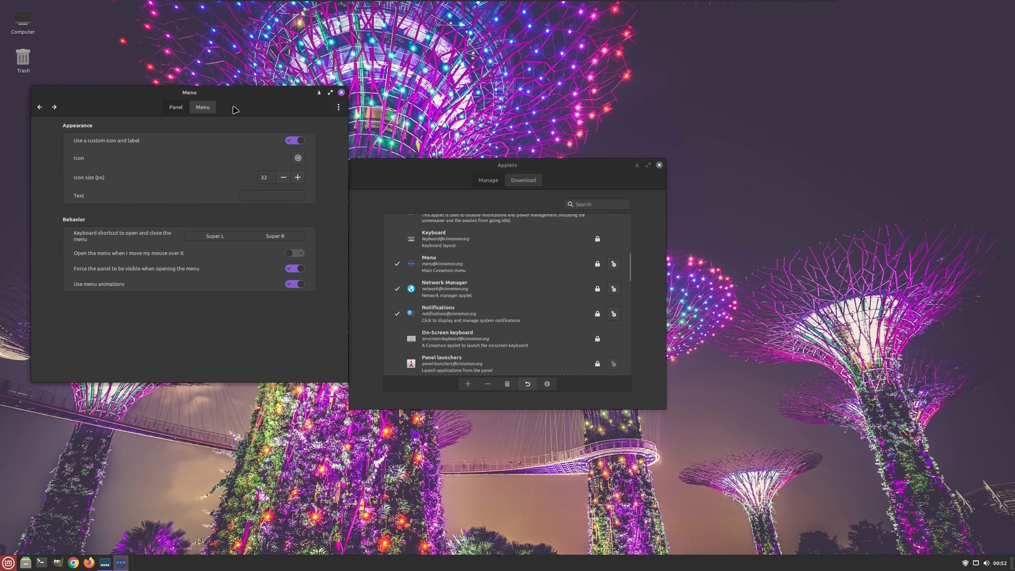
click(8, 562)
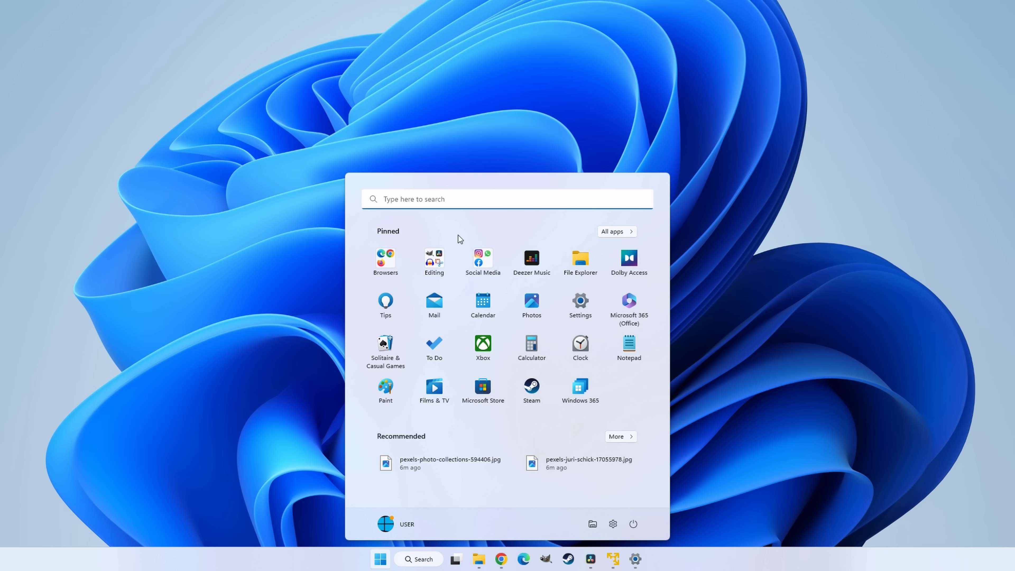
mouse_move(406, 439)
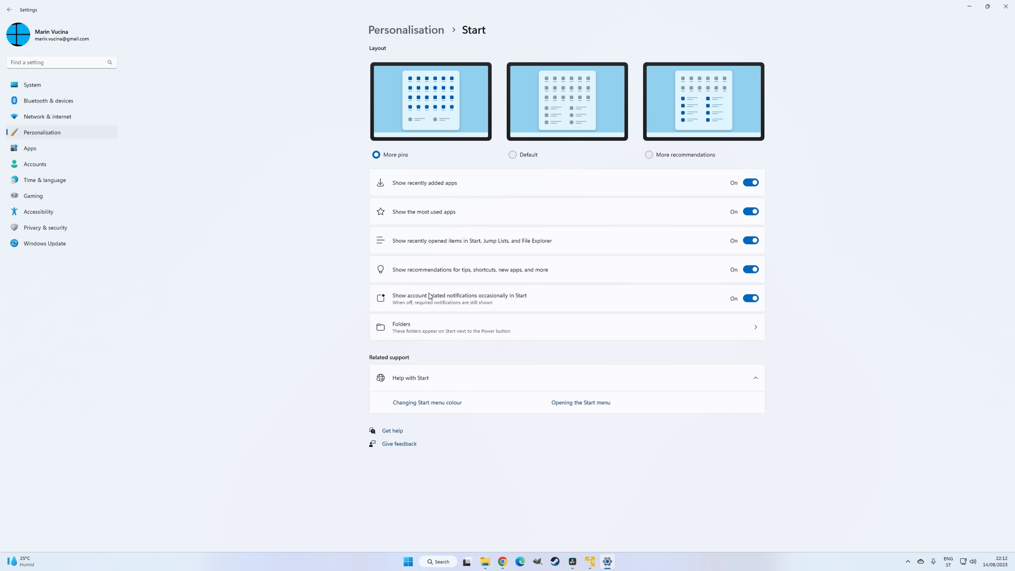
mouse_move(513, 157)
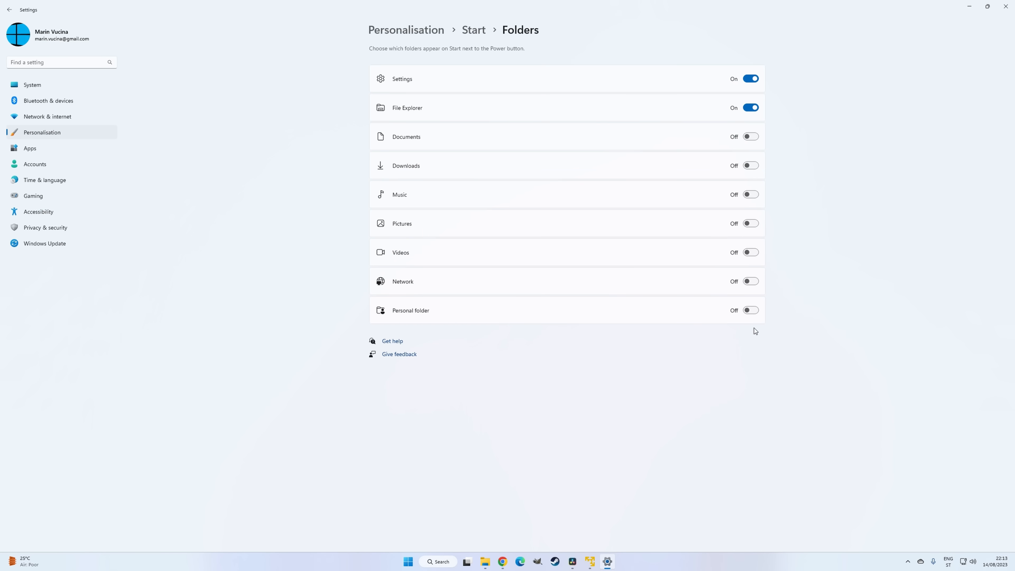
Show the list of folders that can appear on the Windows 11 Start menu
click(391, 560)
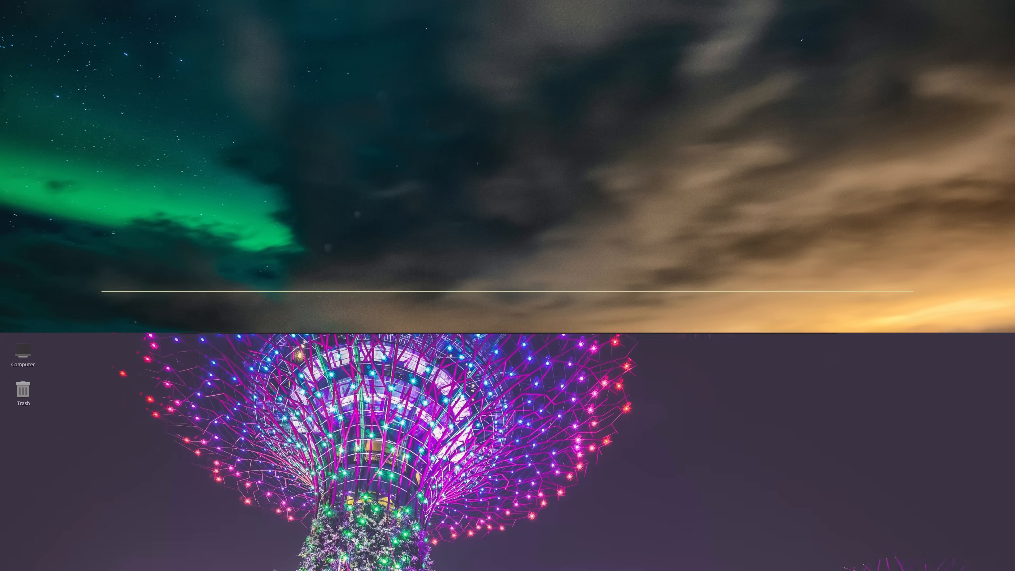
List all installed applications in the Mint menu
click(8, 562)
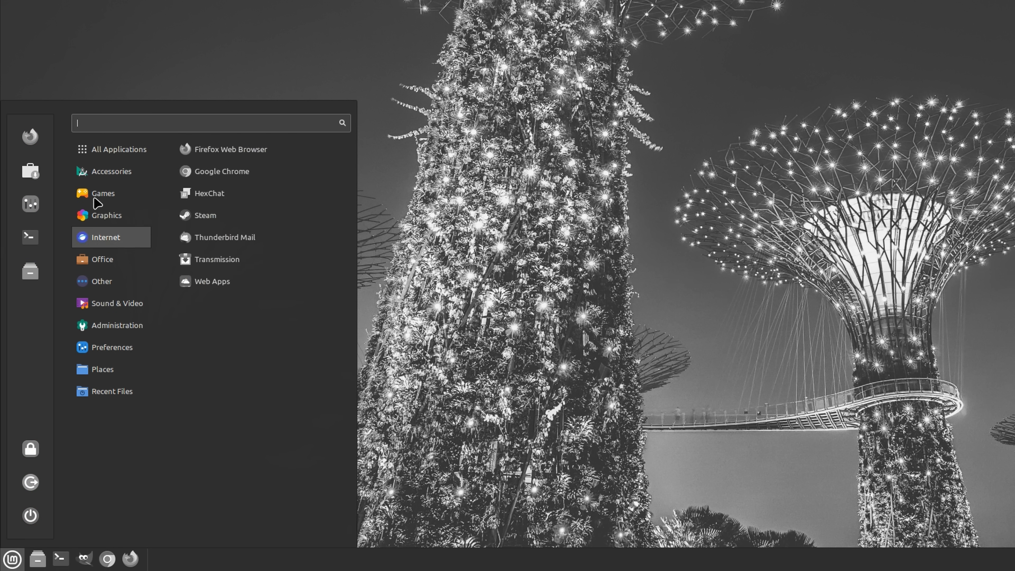
click(118, 149)
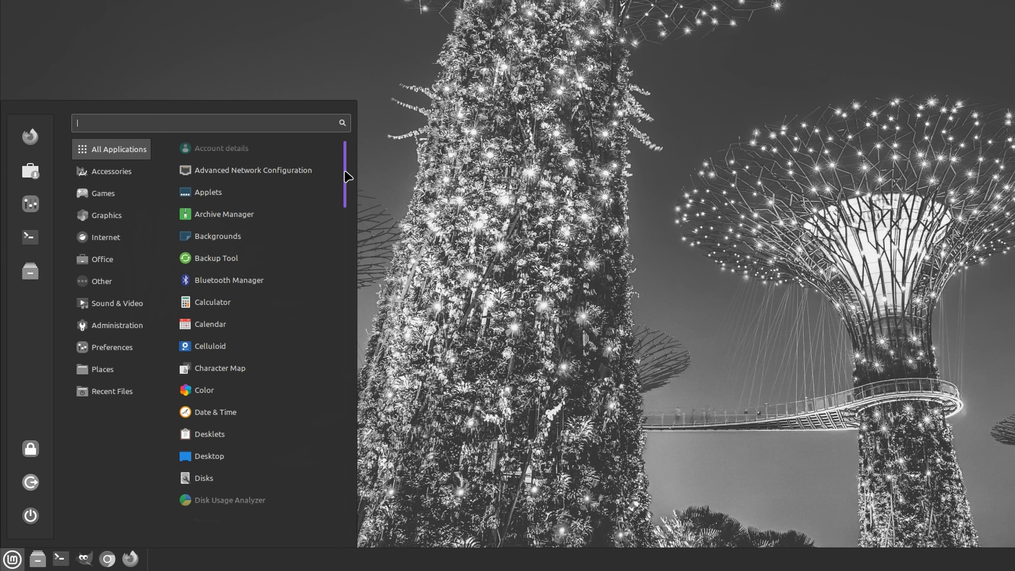
scroll(down, 3)
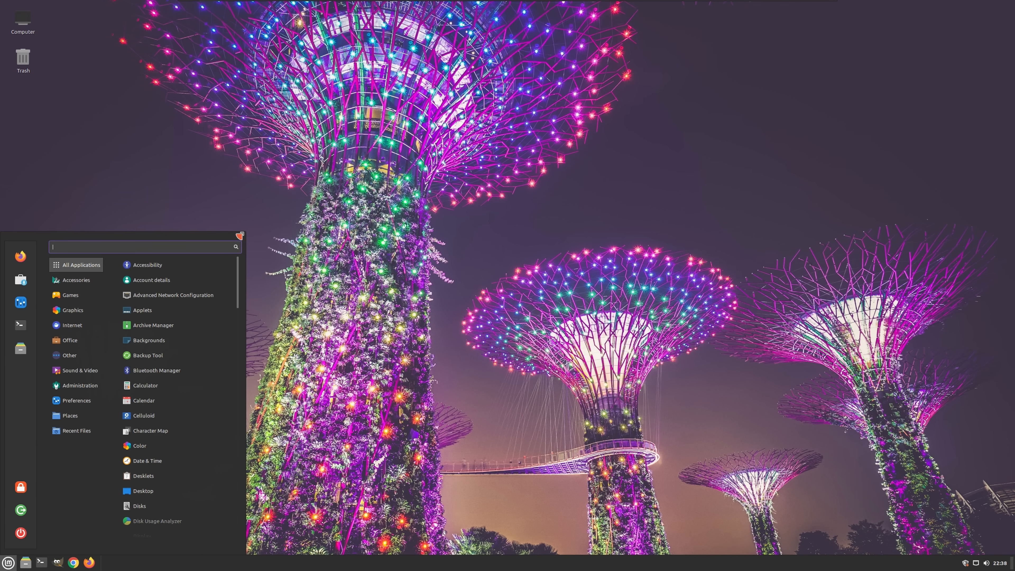
Browse the Sound & Video category and the right-click actions of an application entry
click(80, 370)
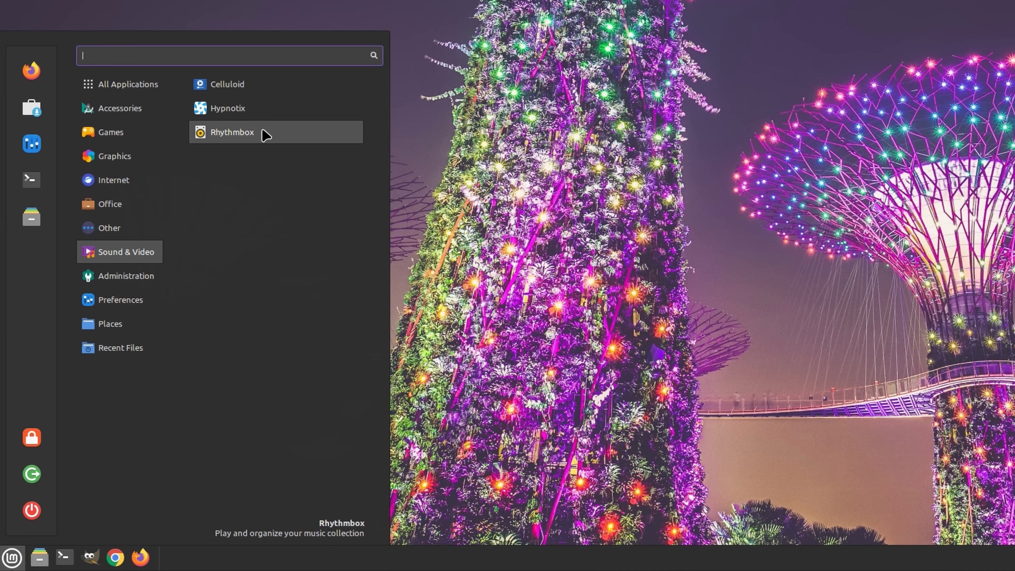
right_click(231, 133)
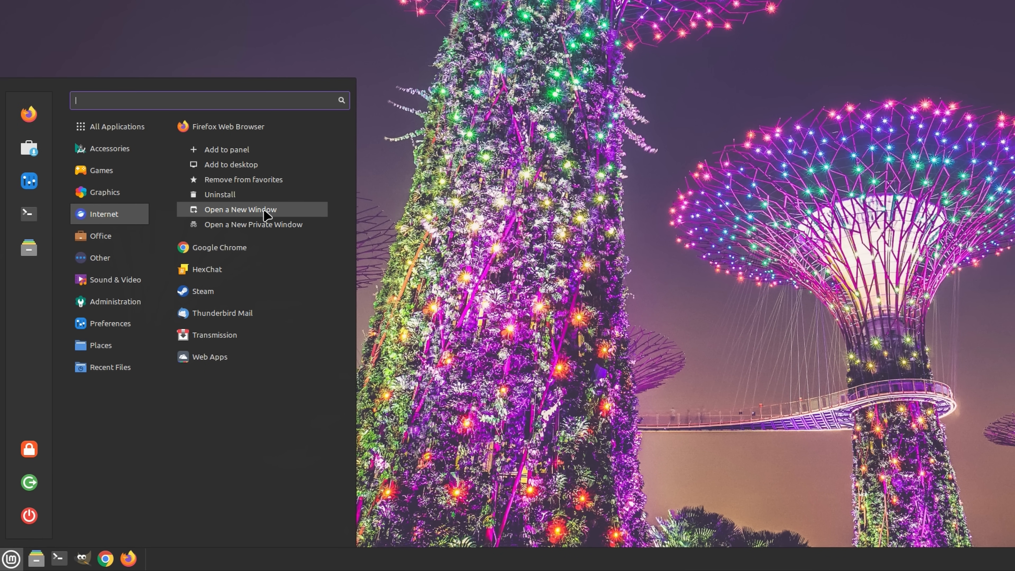
click(100, 236)
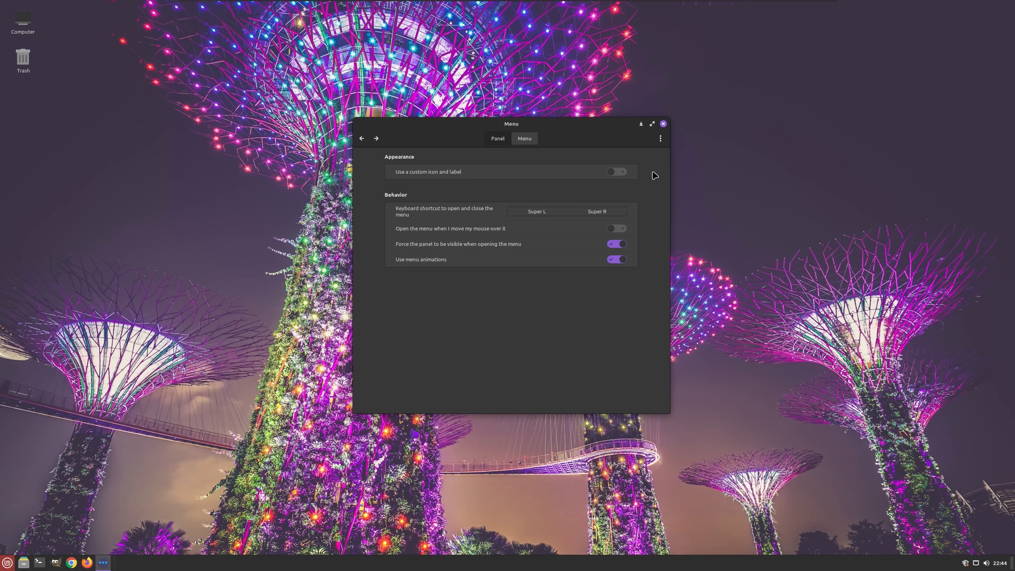
Give the menu applet a custom label 'Start' and review its keyboard shortcut field
click(615, 172)
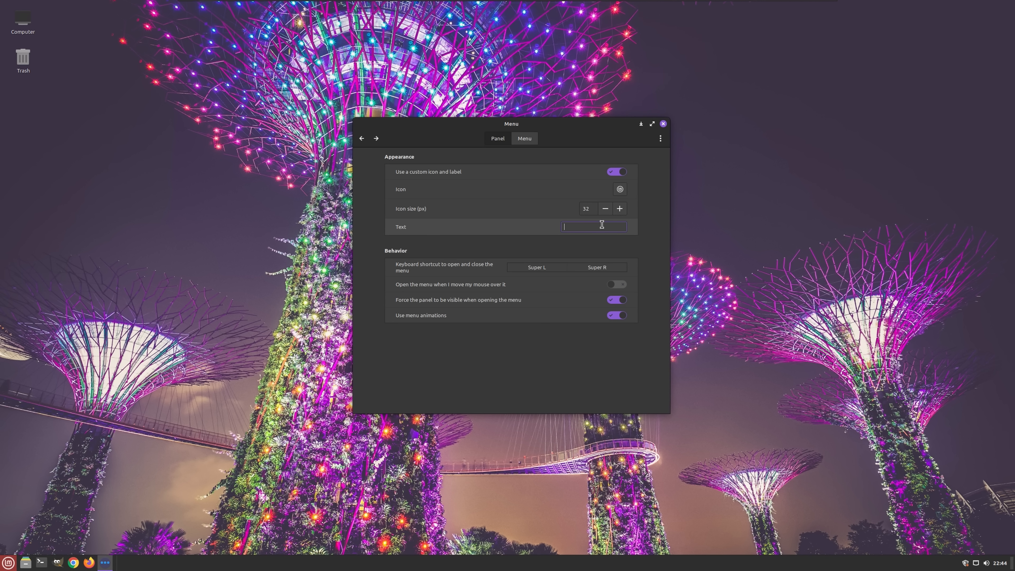
text(Start)
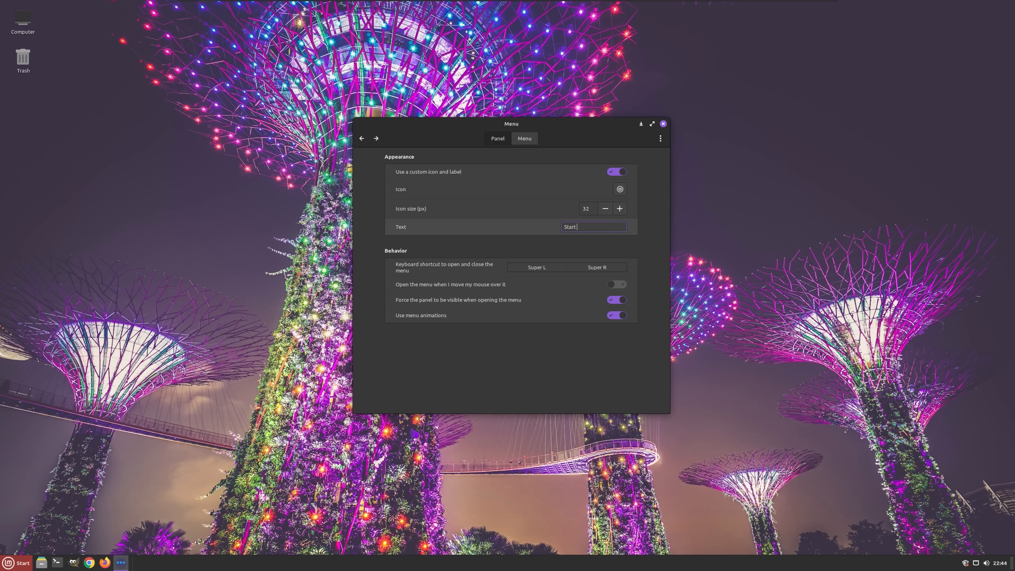
click(536, 268)
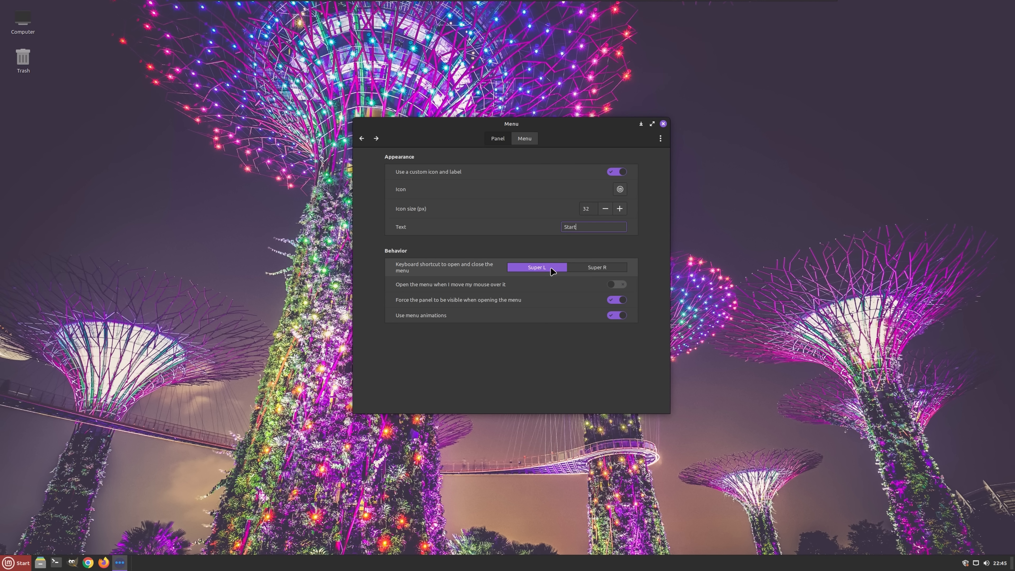
mouse_move(536, 266)
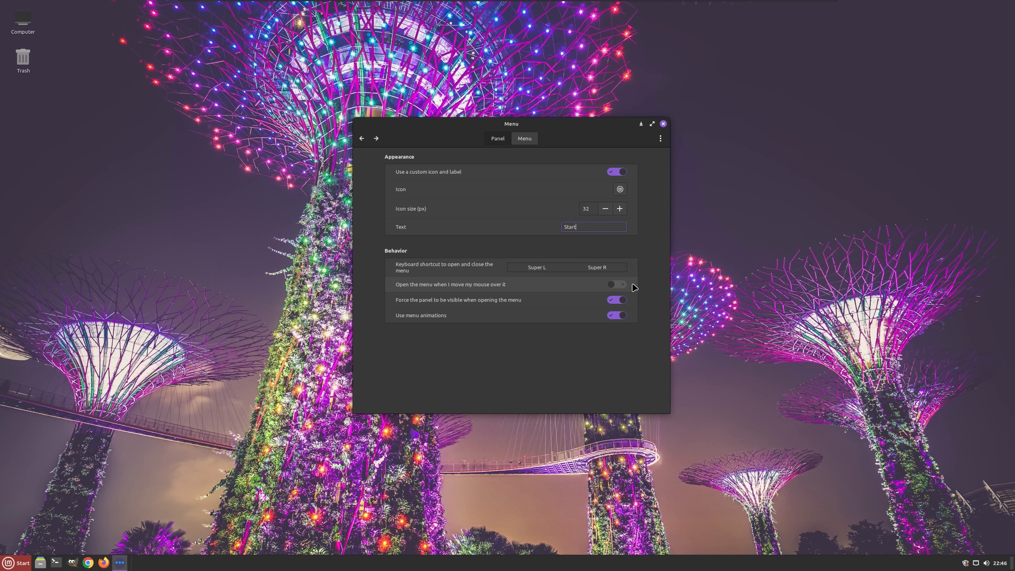
click(615, 285)
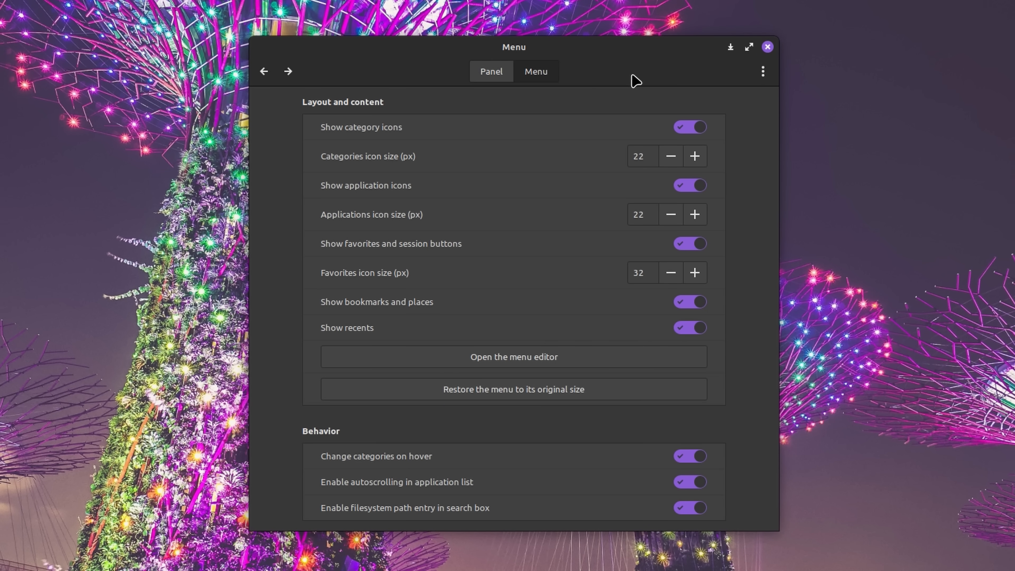
mouse_move(623, 349)
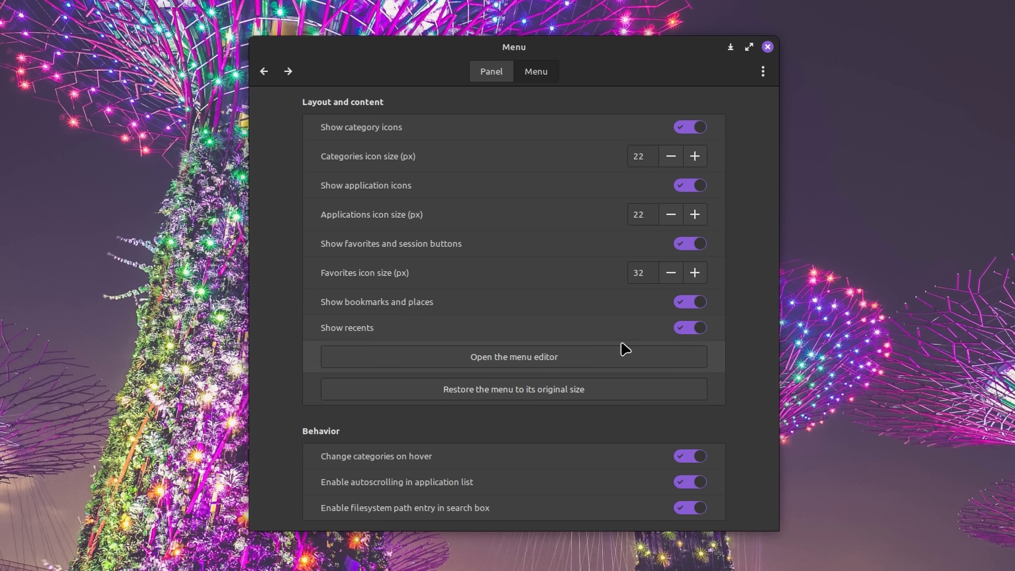
Launch the Main Menu editor from the Menu applet's configuration
click(690, 127)
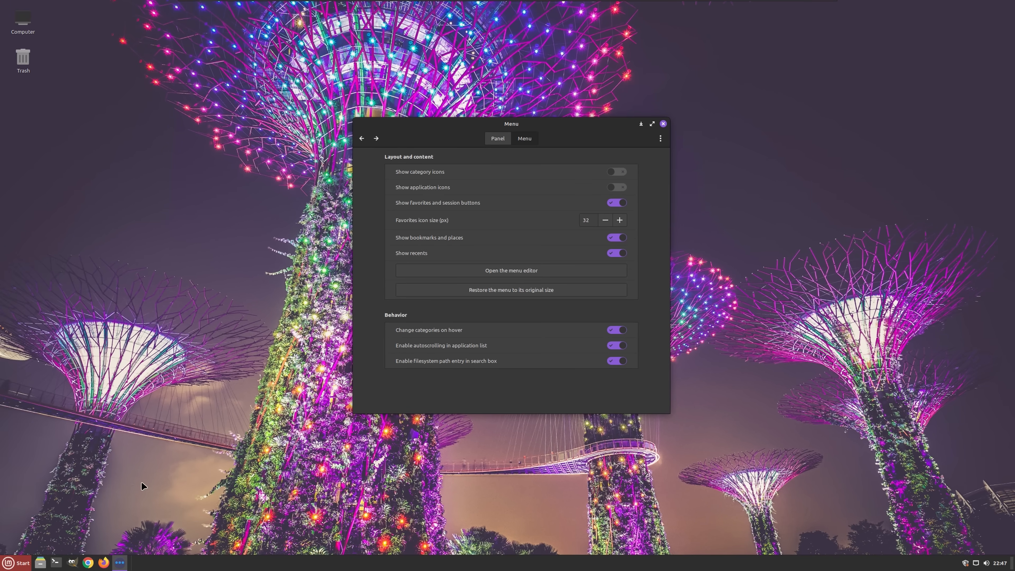
click(17, 563)
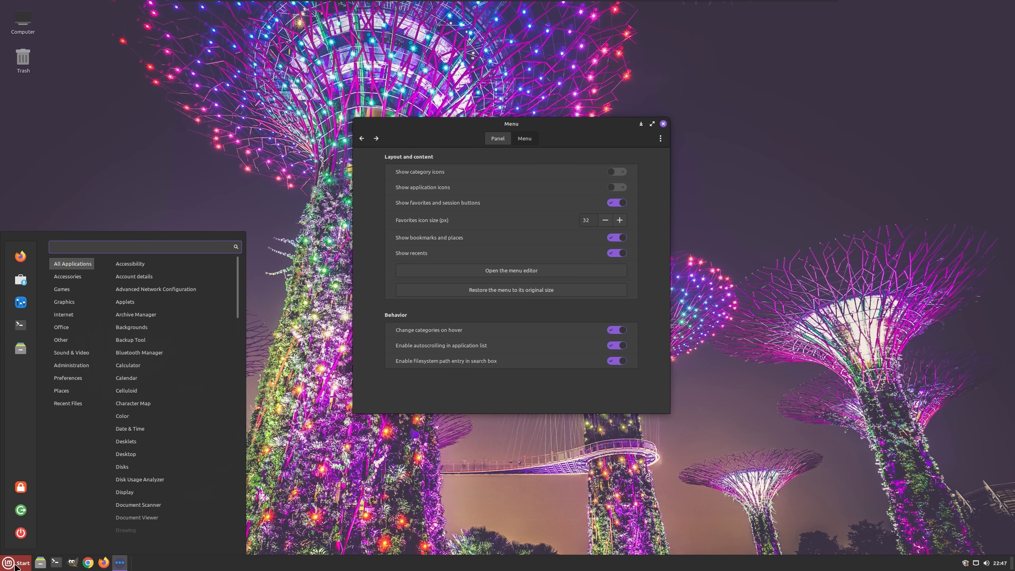
mouse_move(136, 339)
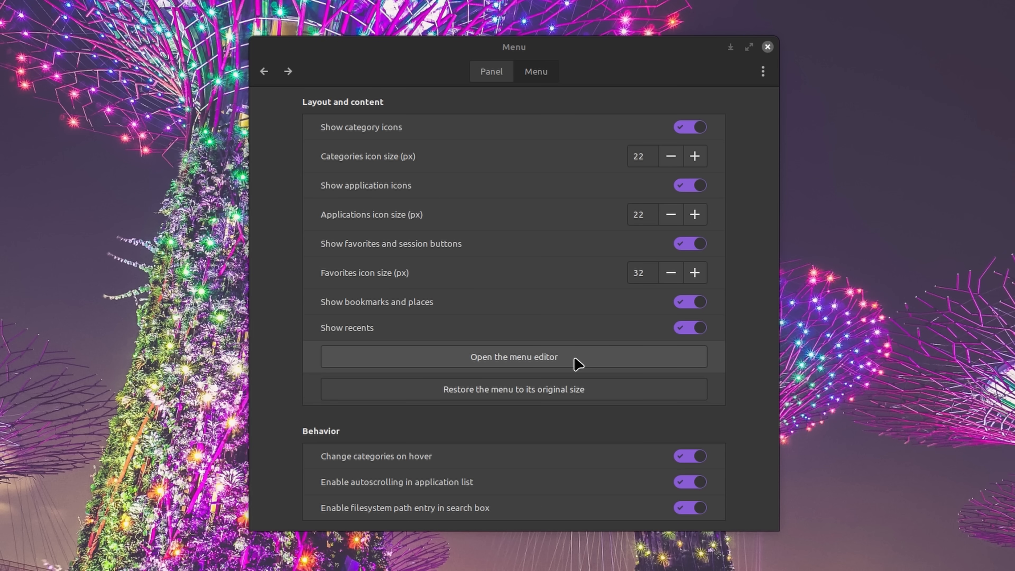
click(513, 357)
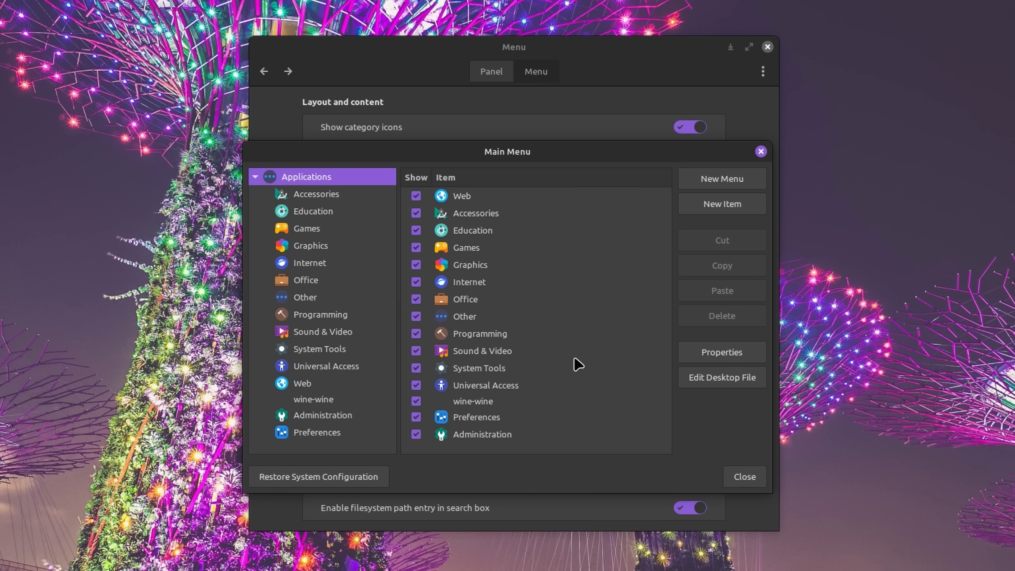
mouse_move(649, 309)
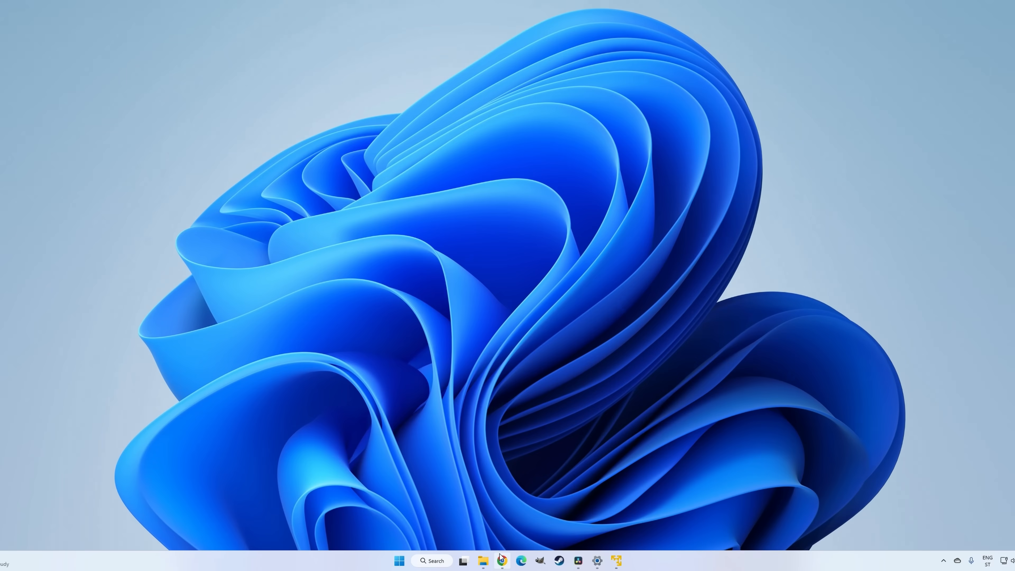
Show the linuxmint.com tab in Chrome from the Windows 11 taskbar
click(501, 562)
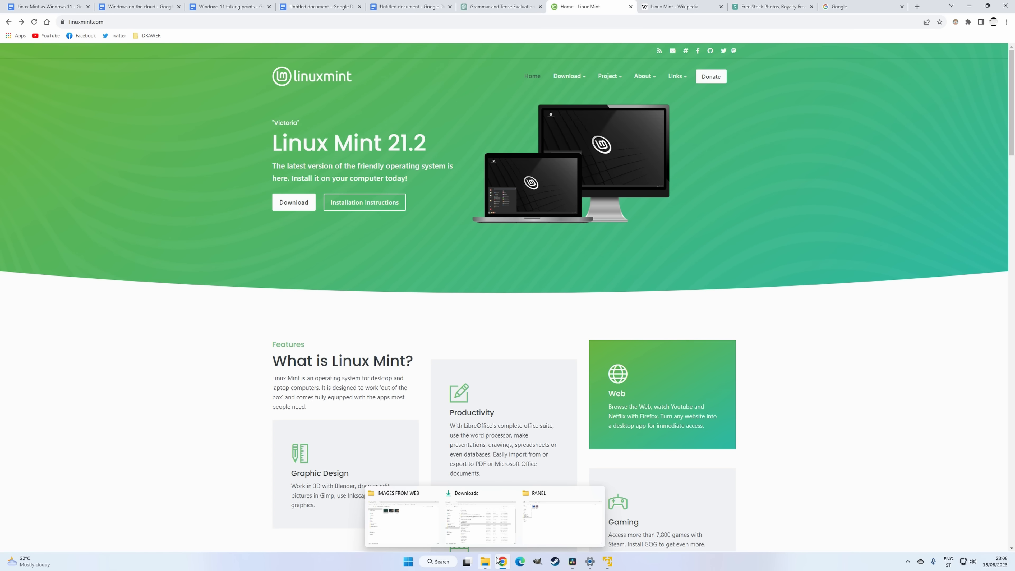
click(572, 561)
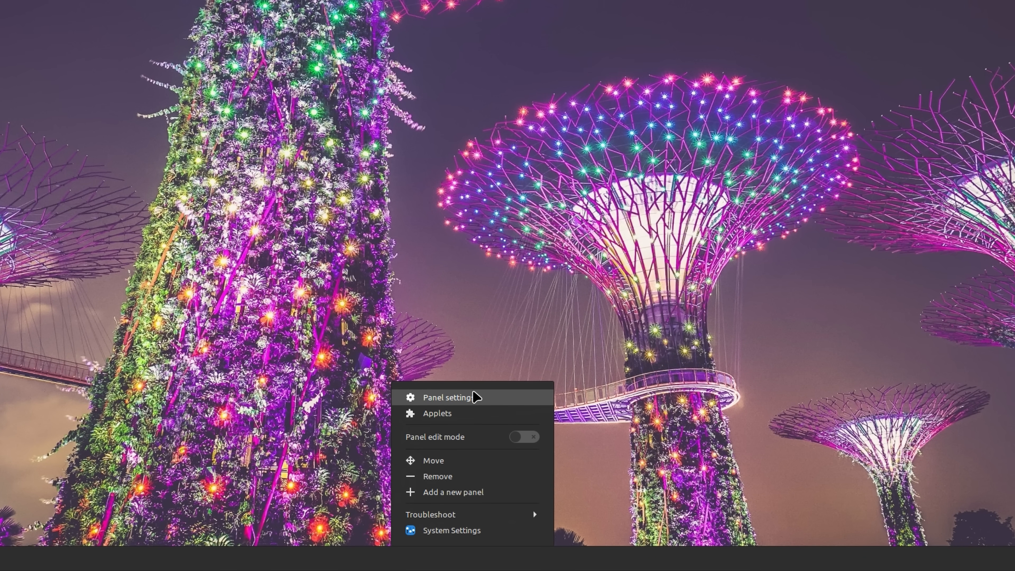
mouse_move(461, 461)
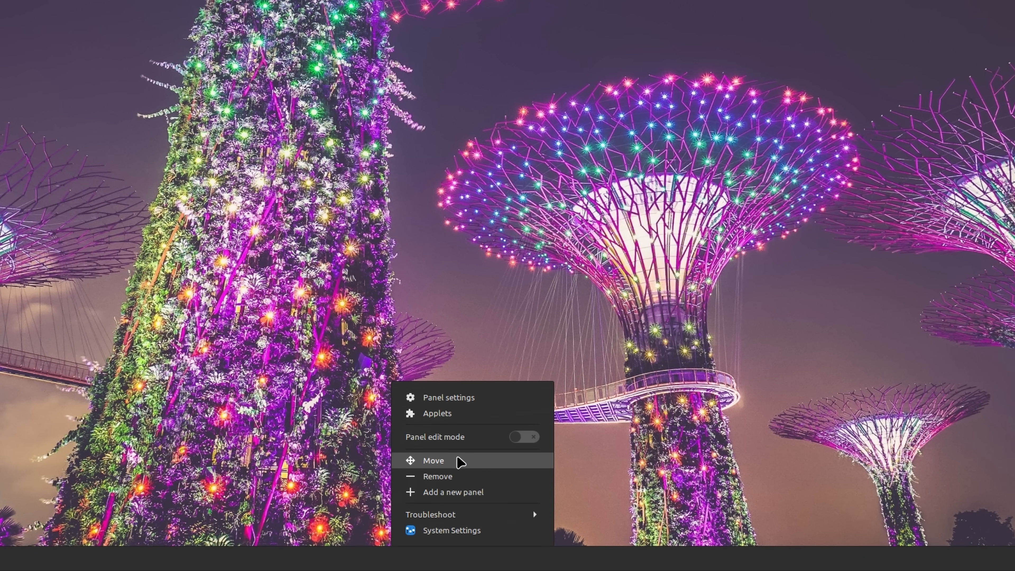
Set the panel to intelligently hide with a height of about 40
click(433, 460)
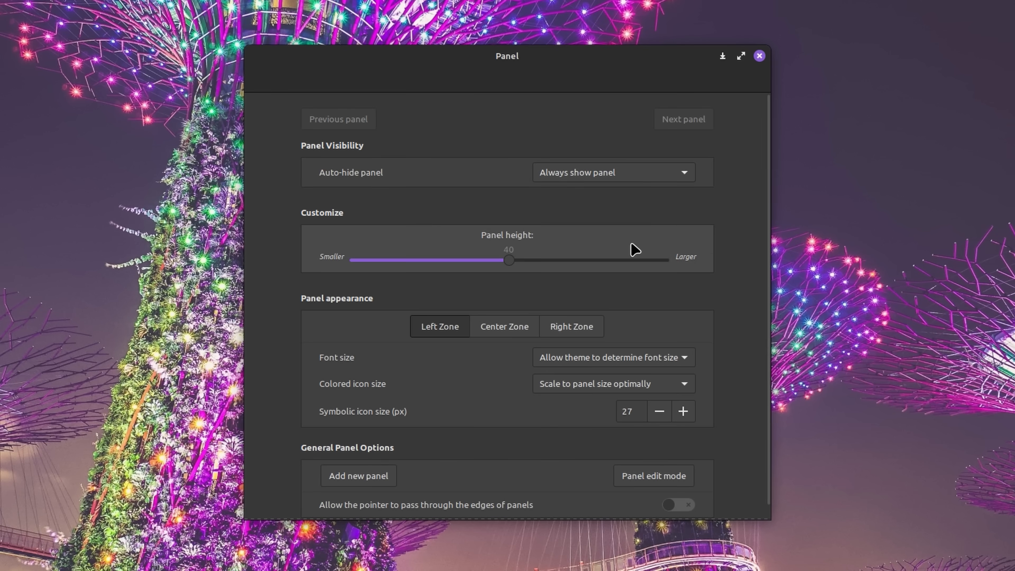
click(611, 172)
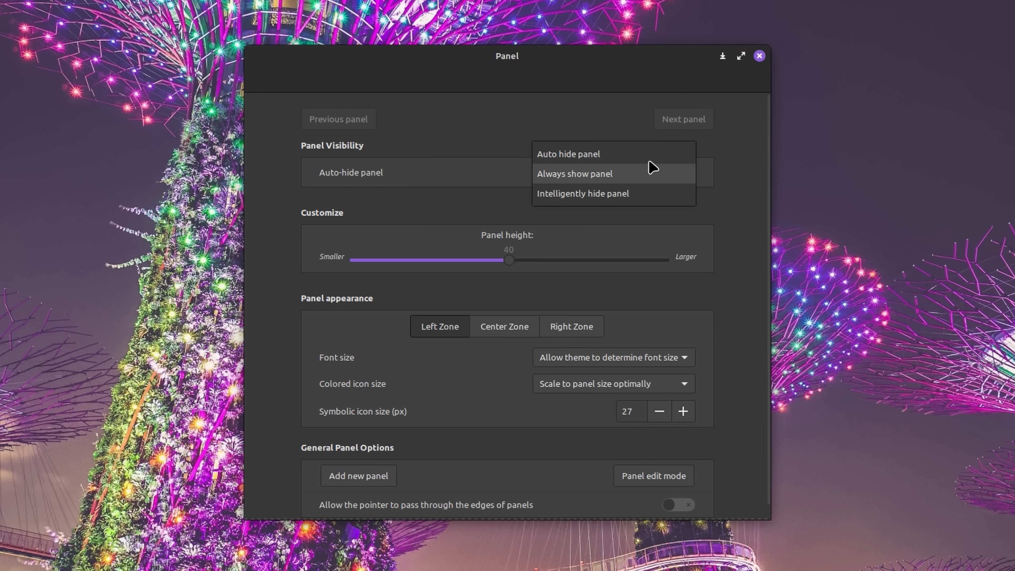
mouse_move(644, 194)
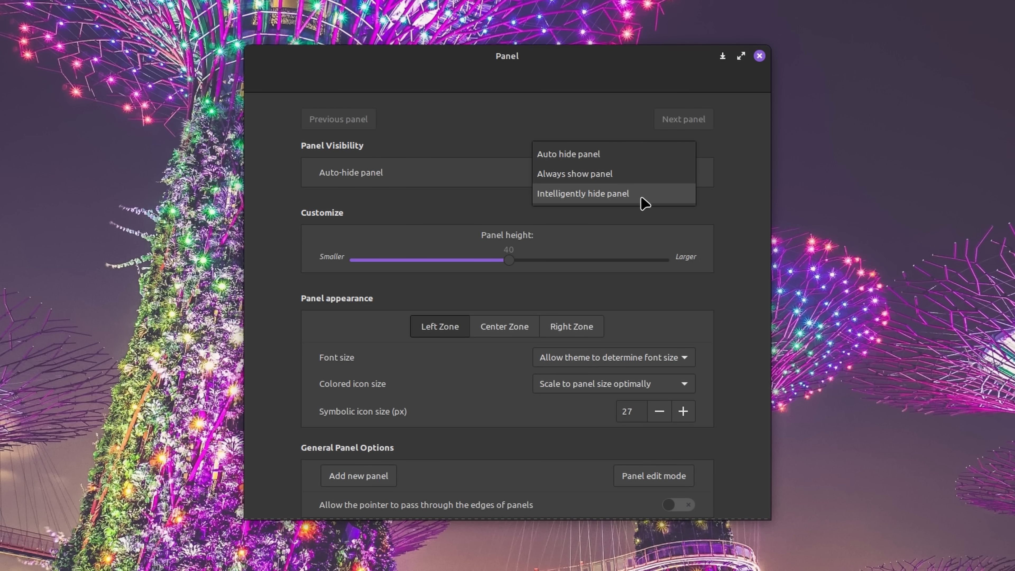
click(582, 193)
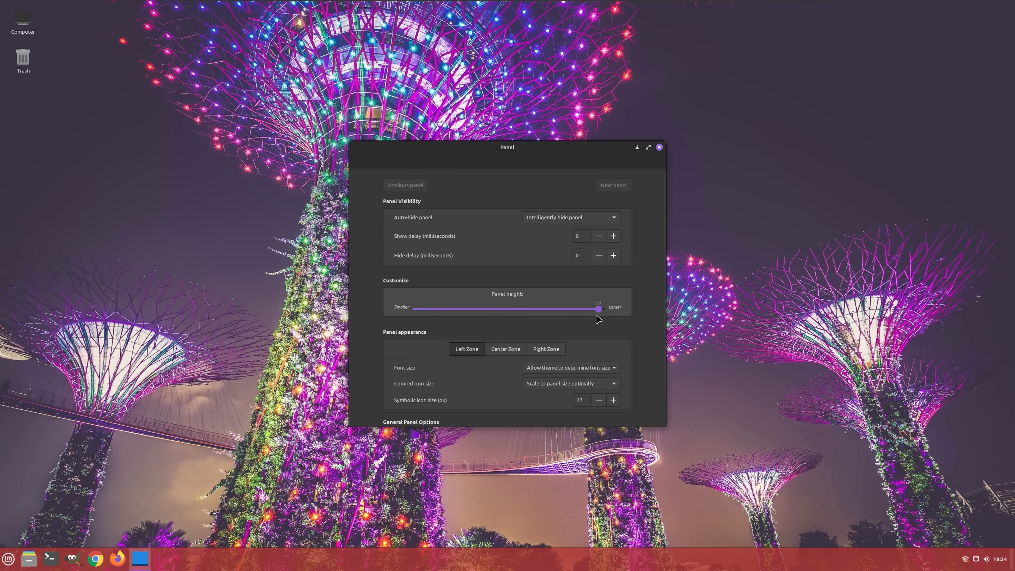
drag(598, 308, 509, 309)
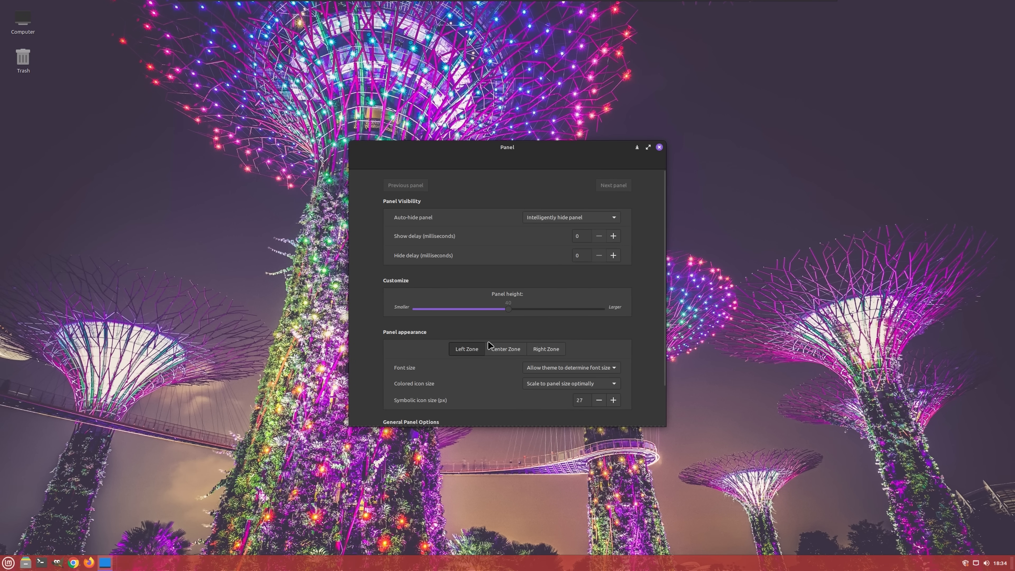
click(505, 348)
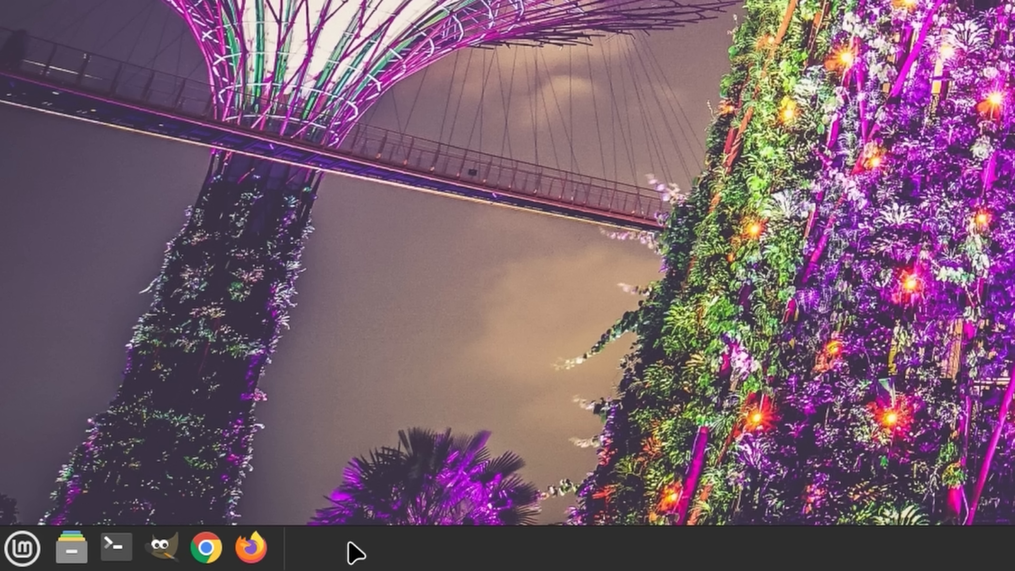
Bring up the list of installed applets from the panel's right-click menu
right_click(353, 545)
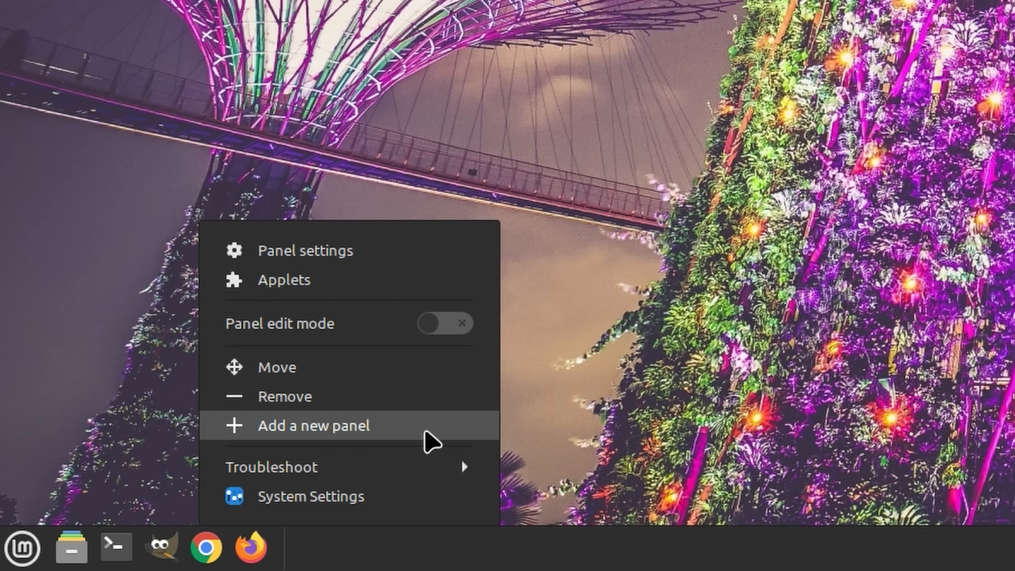
click(314, 425)
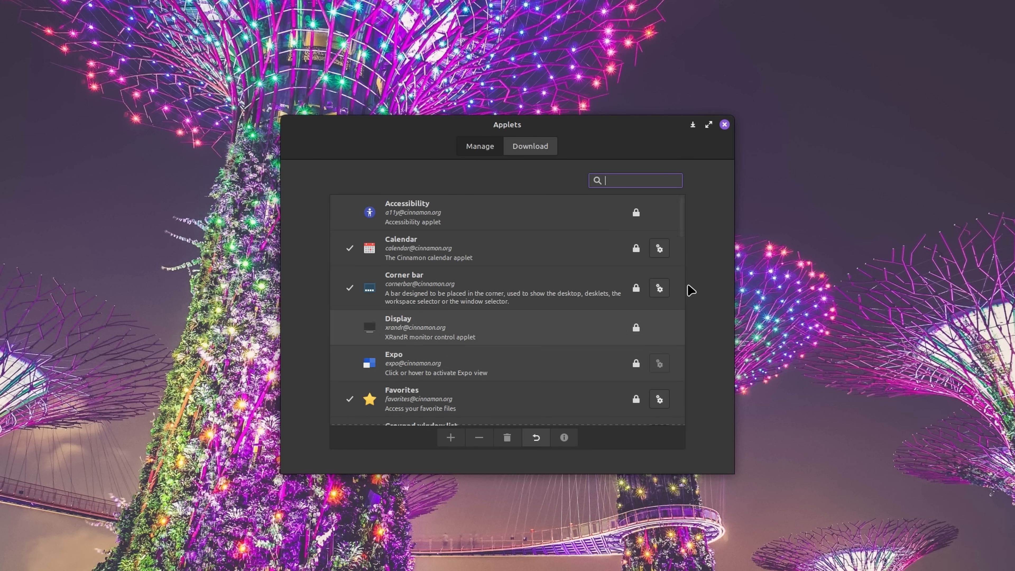
Try the Corner bar at the panel's end, then bring up its applet settings
scroll(down, 3)
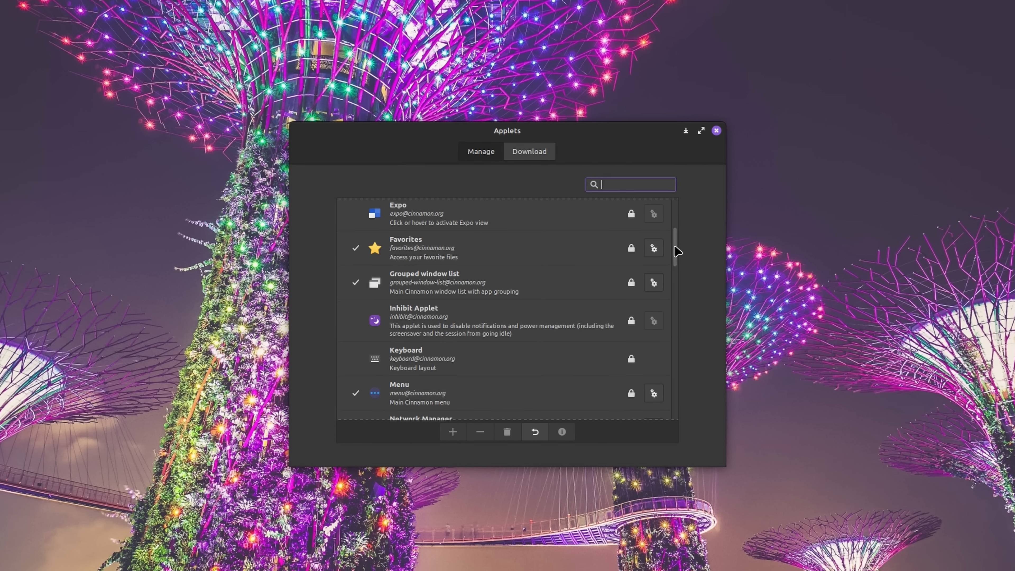
click(6, 562)
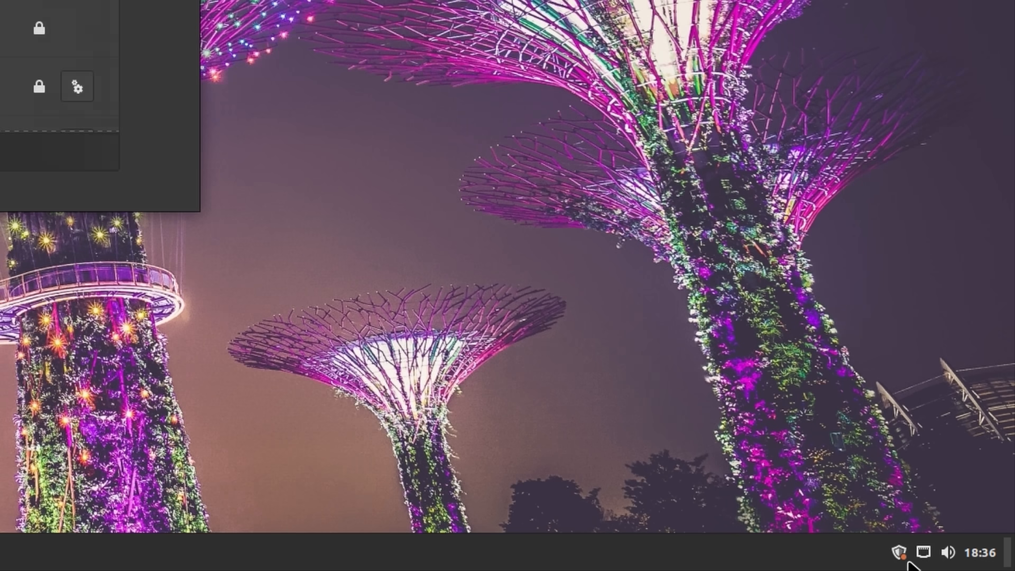
click(982, 552)
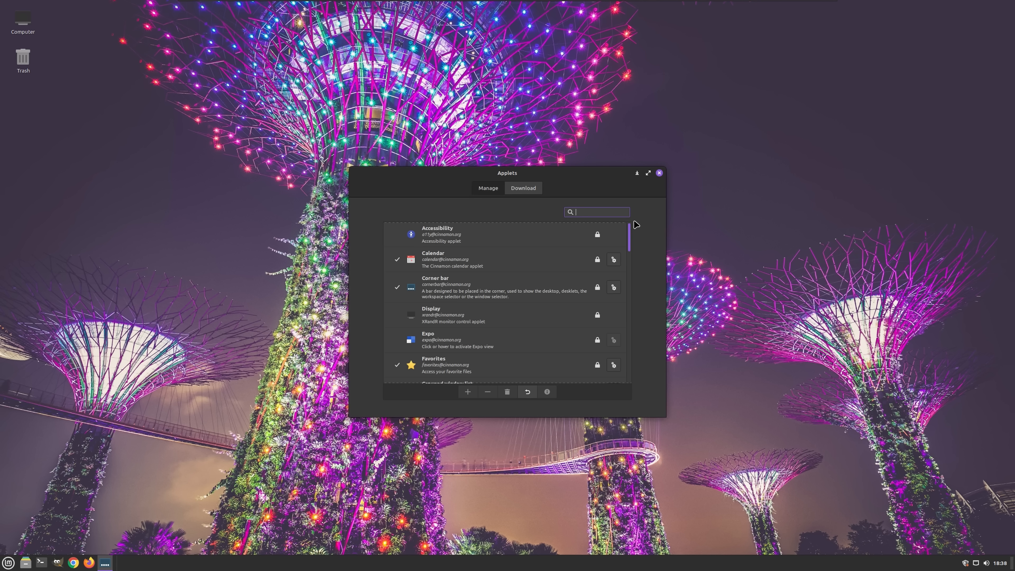
mouse_move(501, 282)
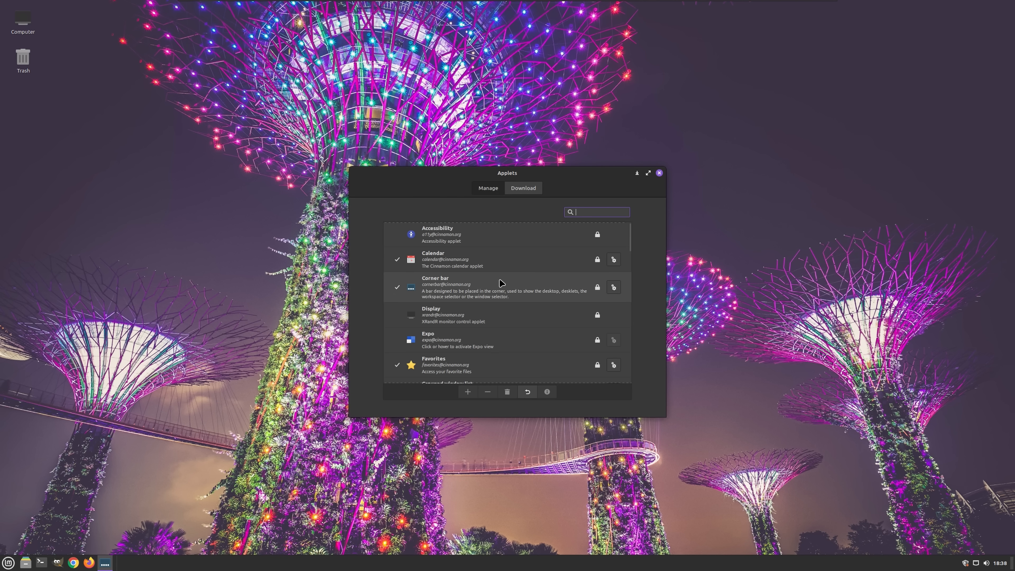
mouse_move(614, 288)
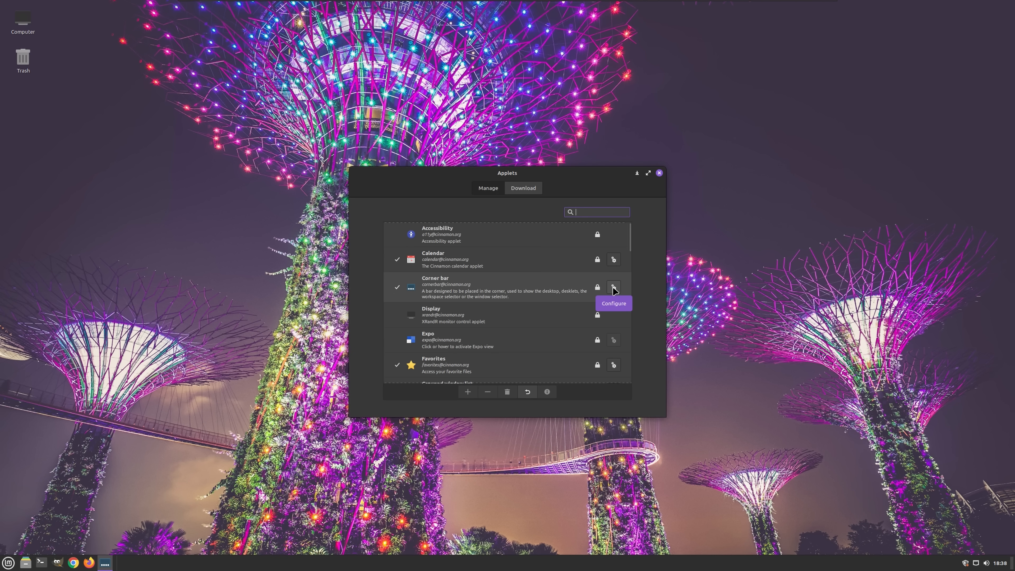
click(613, 303)
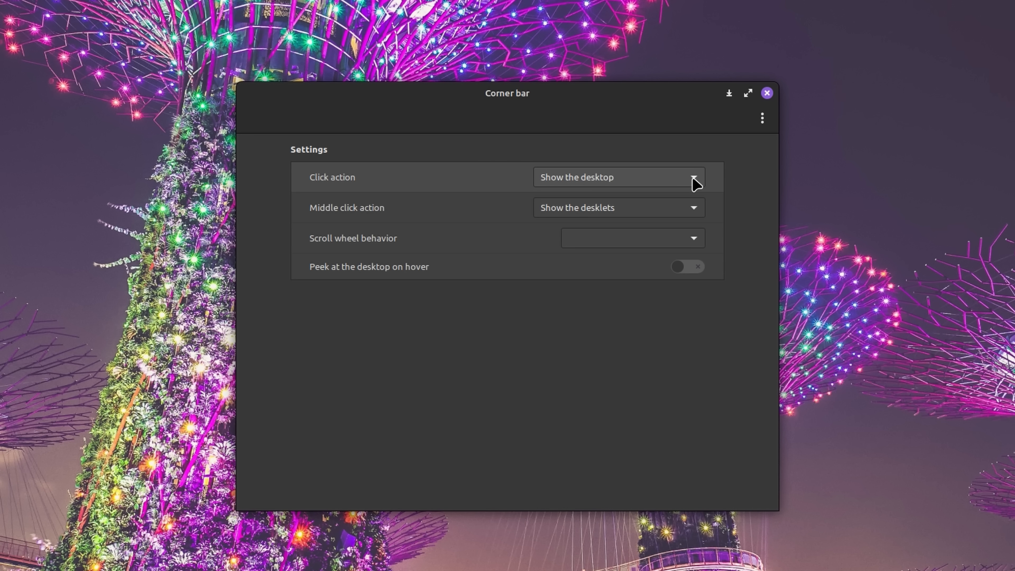
Keep Show the desktop as click action and enable 'Peek at the desktop on hover'
click(618, 176)
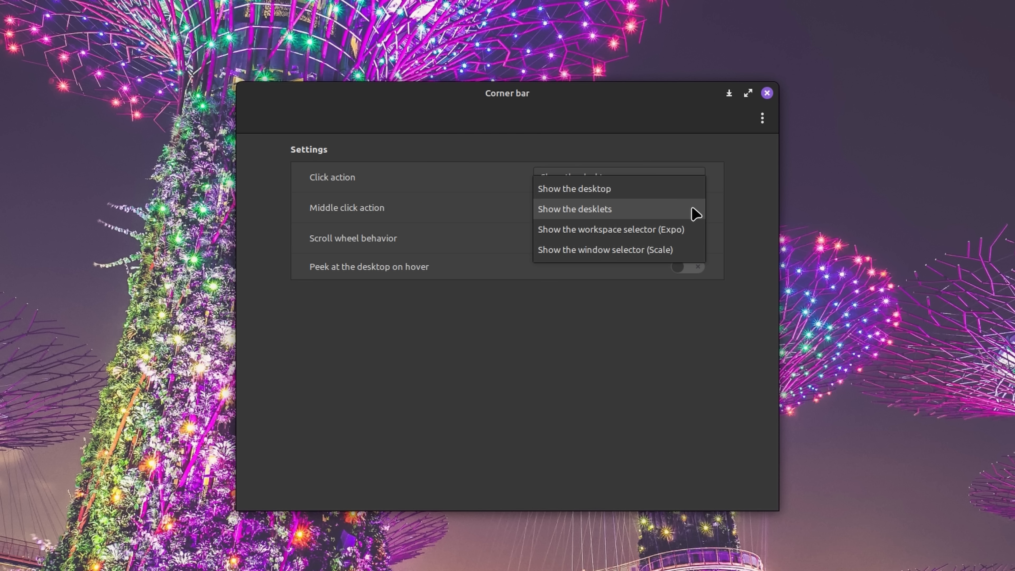
click(573, 188)
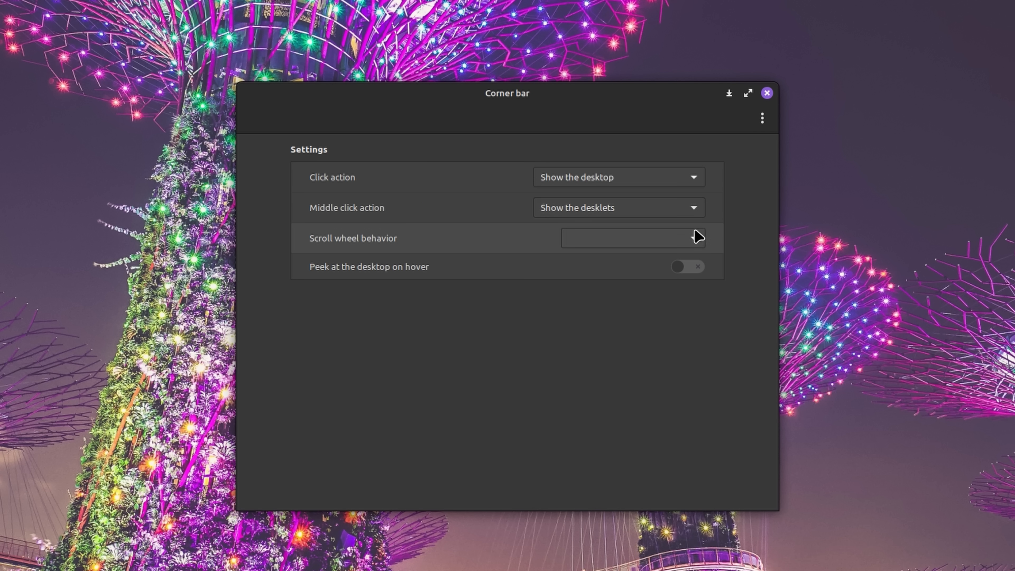
click(632, 237)
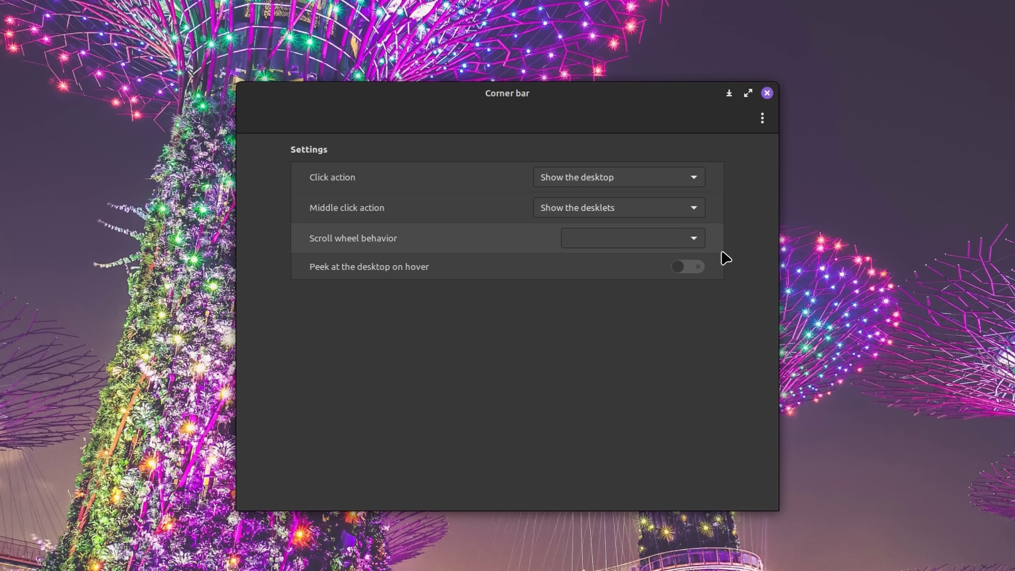
click(687, 266)
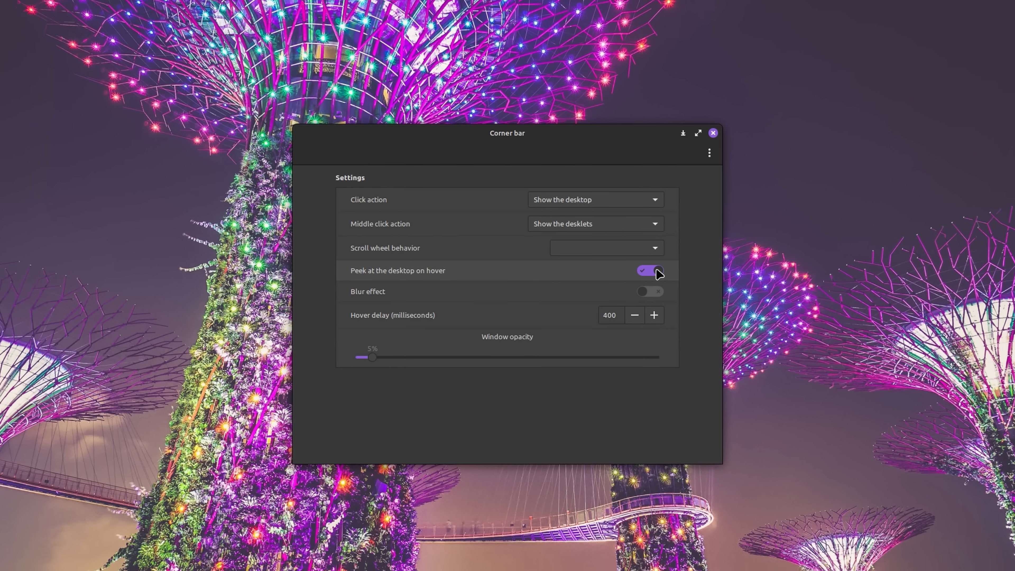
click(713, 133)
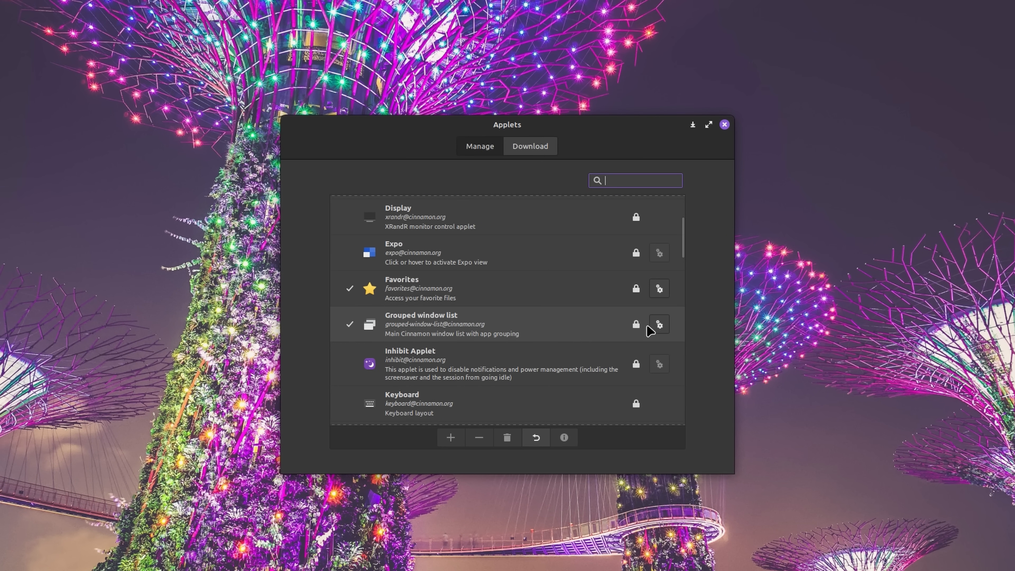
mouse_move(660, 323)
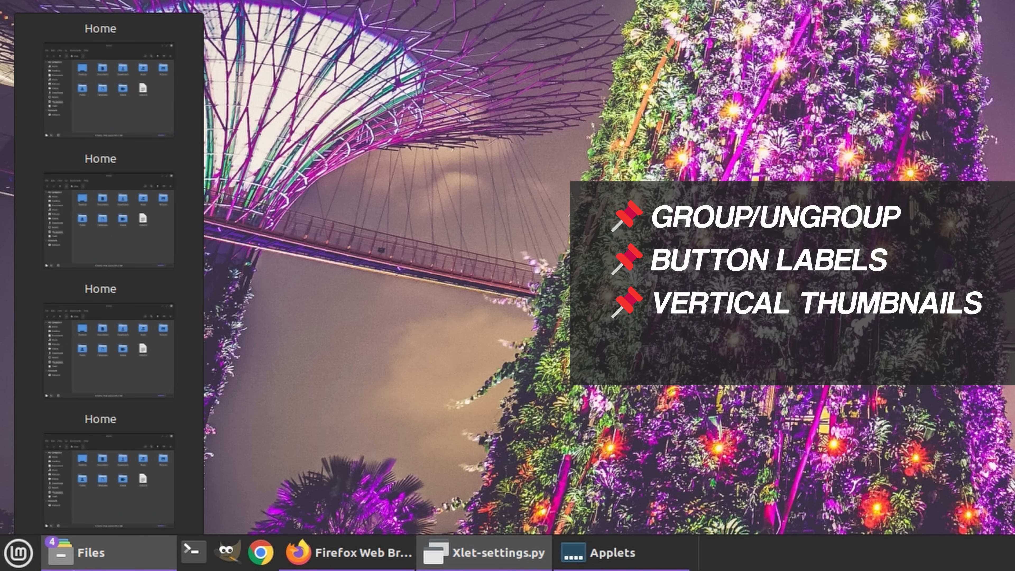
Bring up the options of the grouped Files button on the panel
right_click(90, 552)
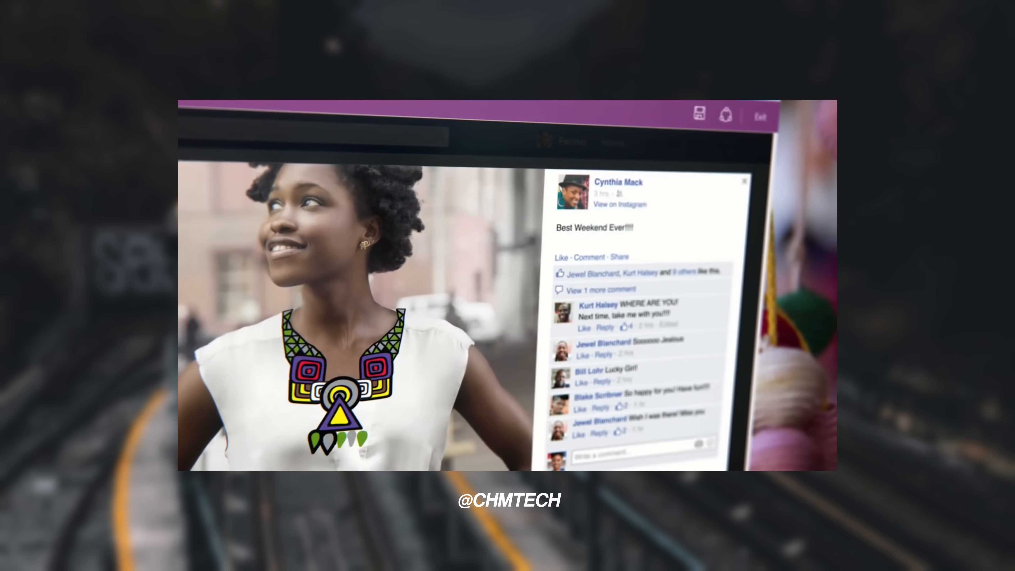
Show the Windows 10 Start menu with its app list and live tiles
click(11, 558)
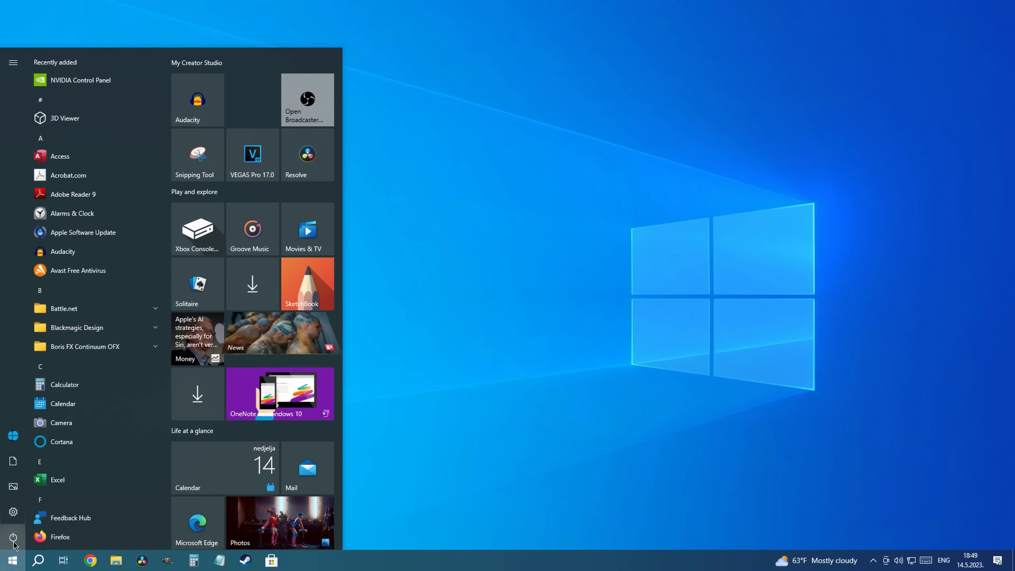
click(407, 562)
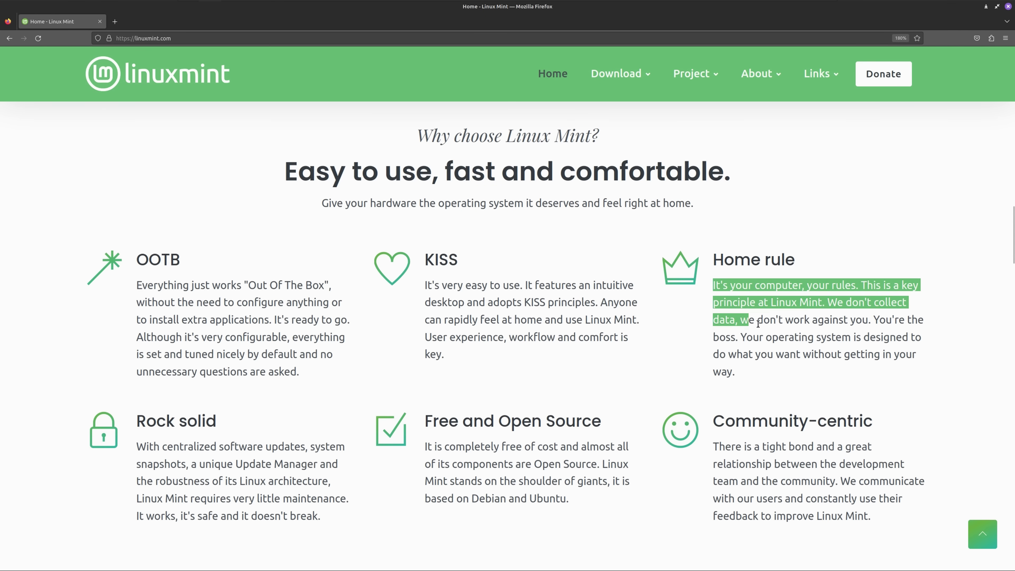
Untick sending technical and interaction data to Mozilla and installing and running studies
drag(748, 320, 735, 372)
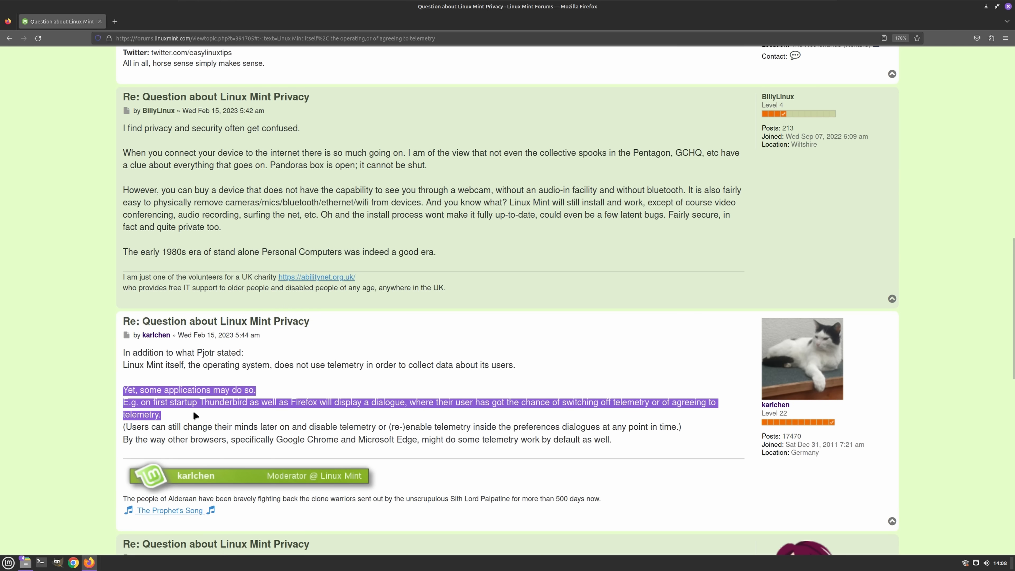
mouse_move(258, 416)
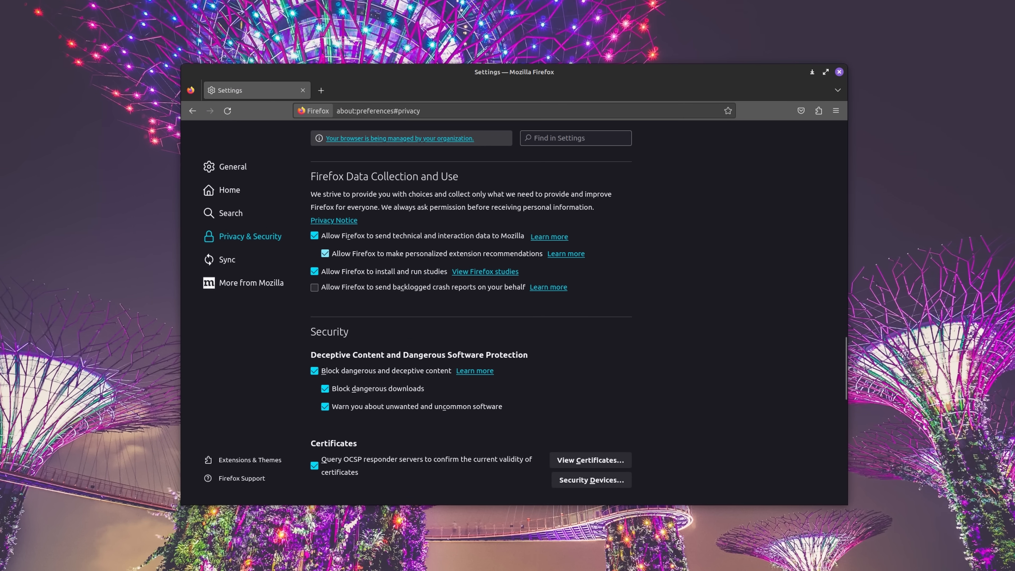
click(314, 236)
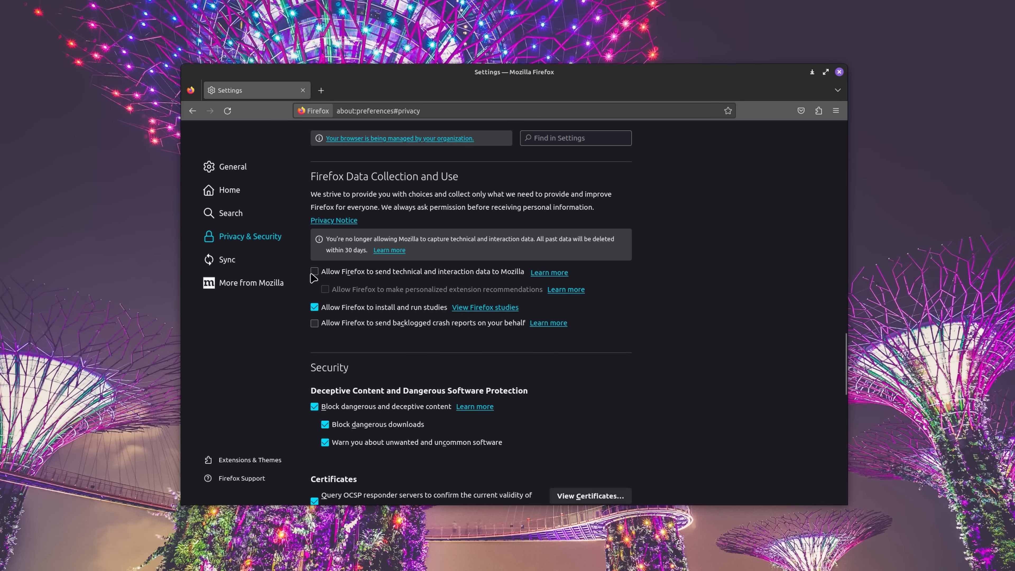
click(314, 307)
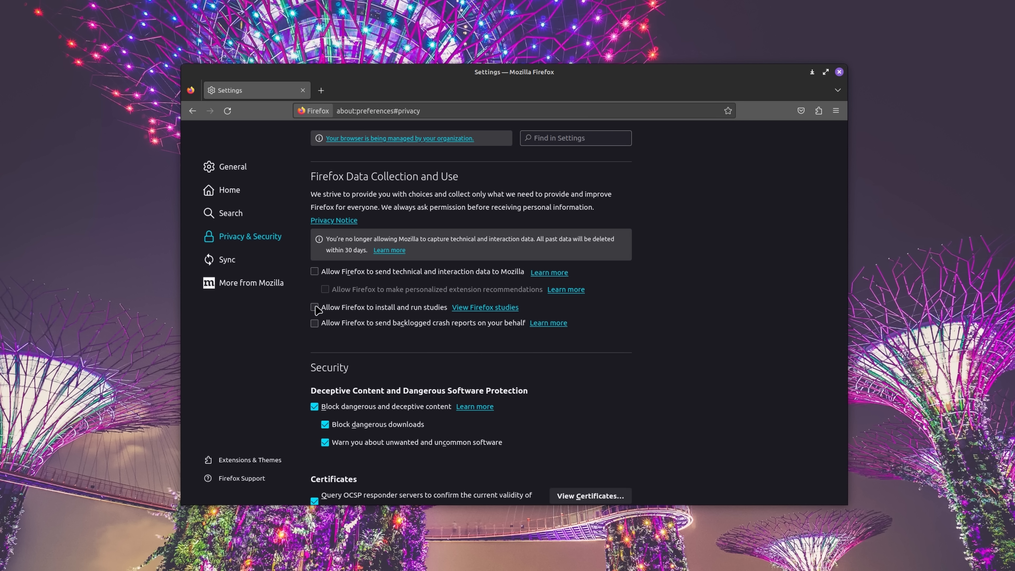
click(428, 560)
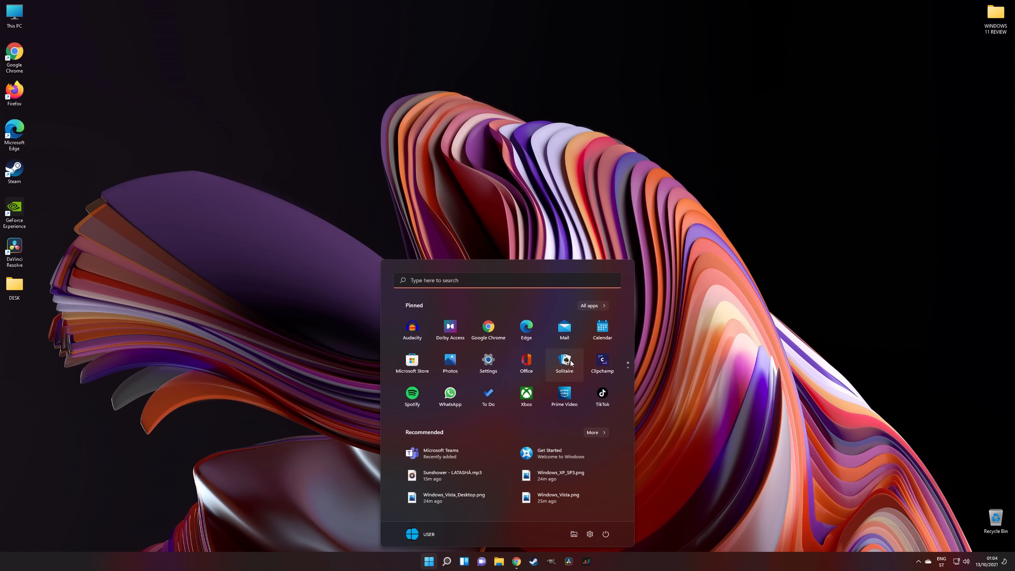
mouse_move(628, 425)
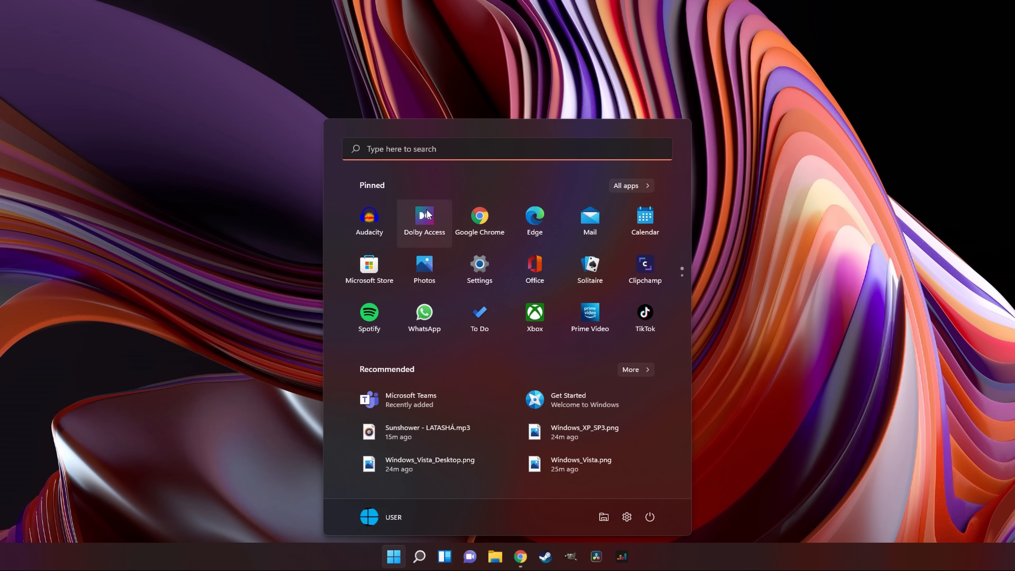
mouse_move(479, 268)
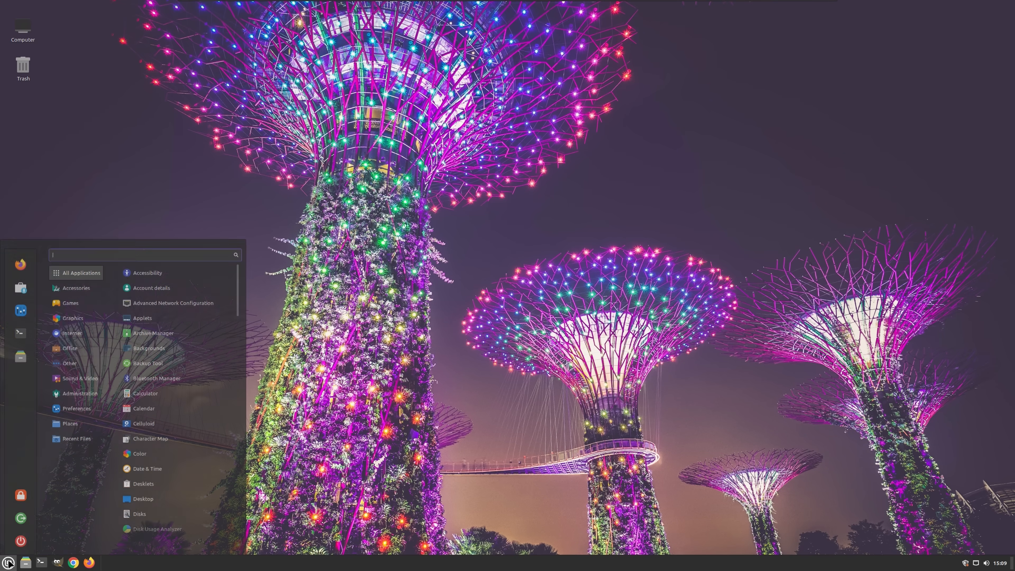
mouse_move(20, 326)
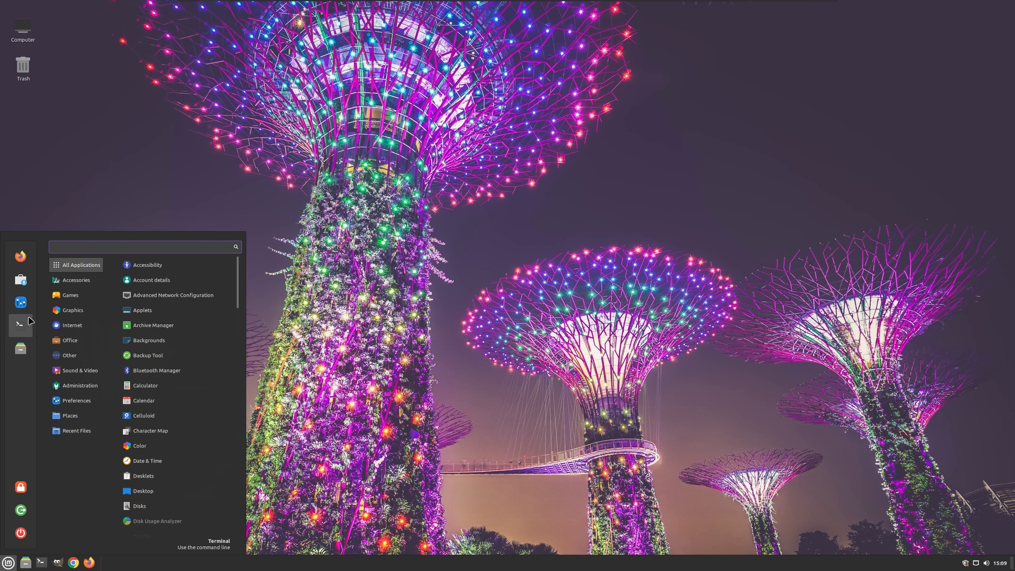
Browse the Software Manager's Featured, Categories and Top Rated sections
click(71, 325)
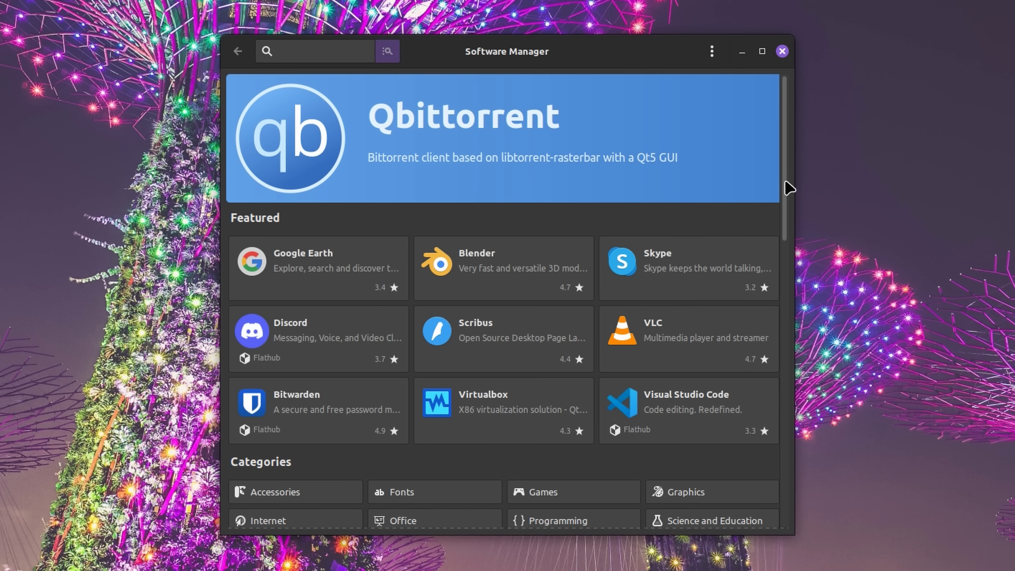
scroll(down, 3)
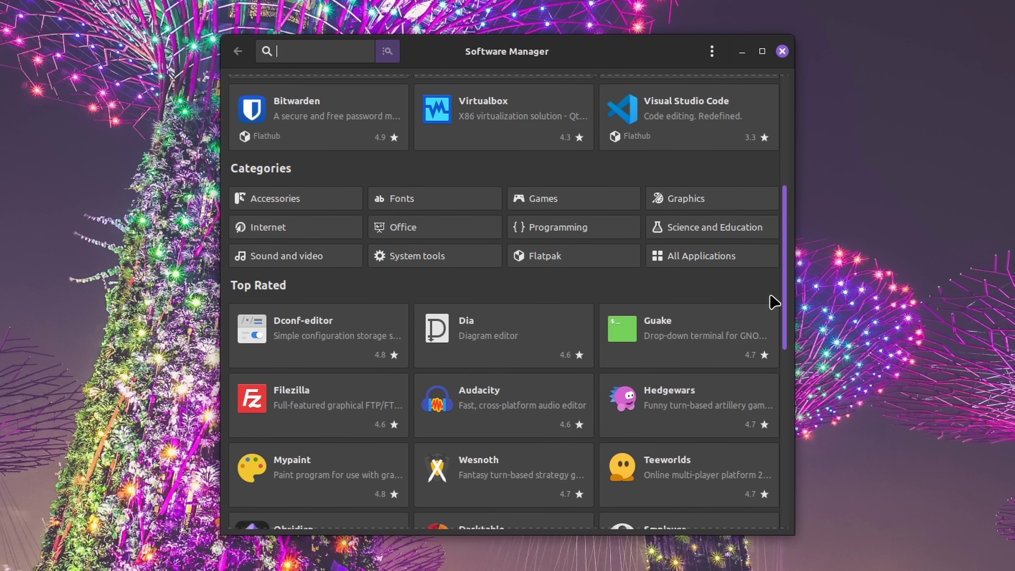
scroll(down, 3)
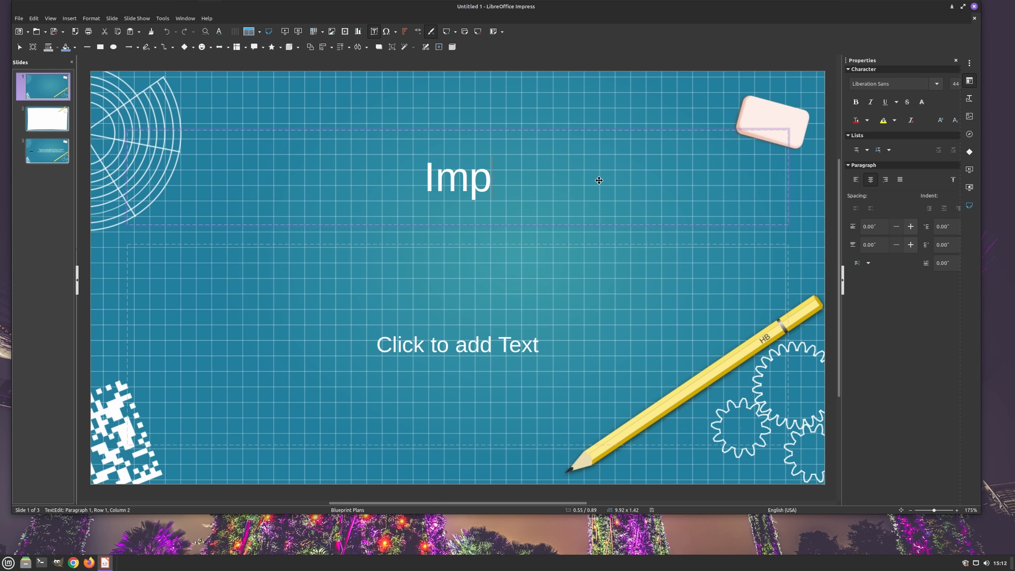
Complete the slide 1 title so it reads 'Impress'
text(ress)
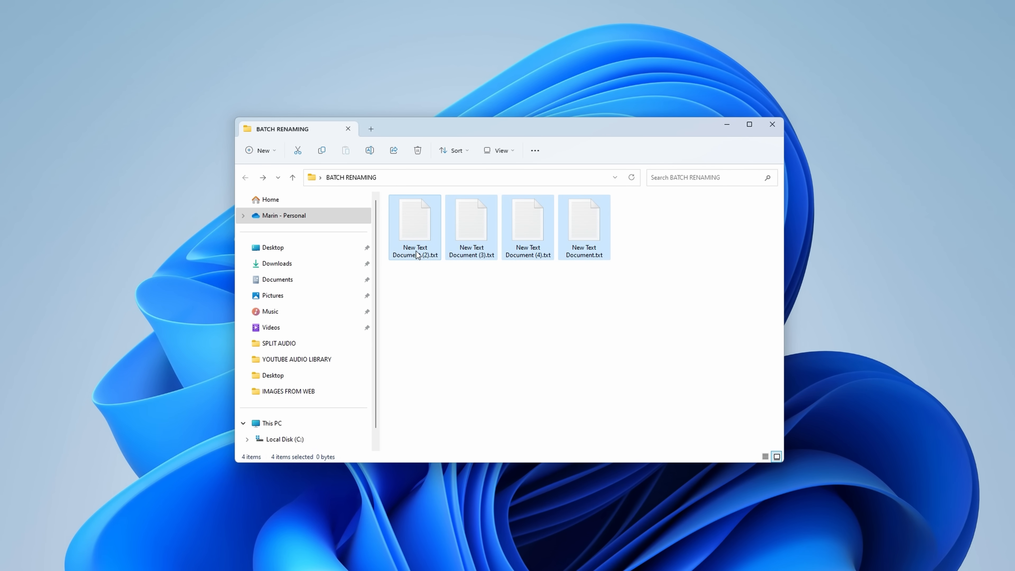
Bring up the context actions for the four selected text files to rename them TEST
right_click(414, 227)
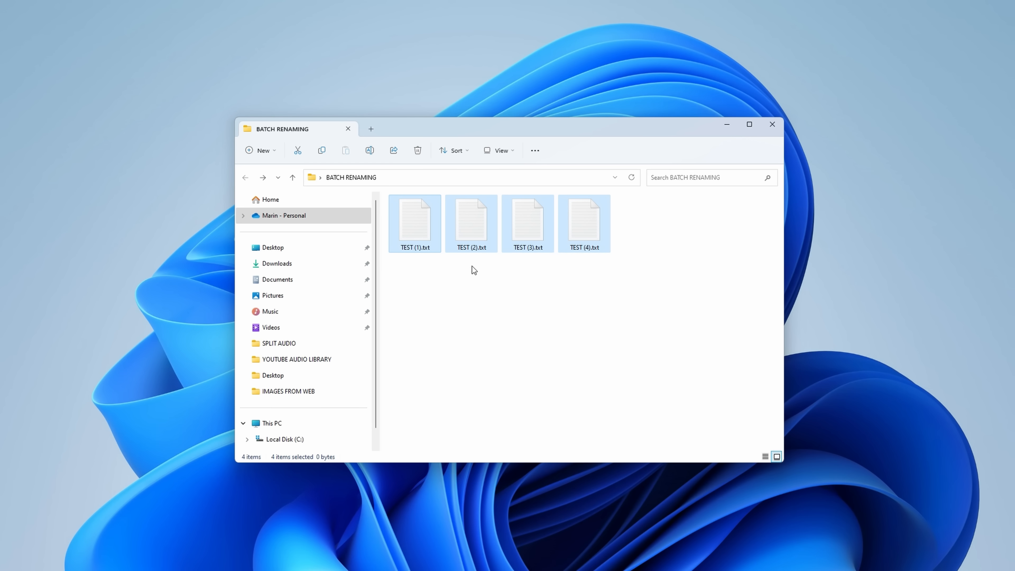
mouse_move(398, 259)
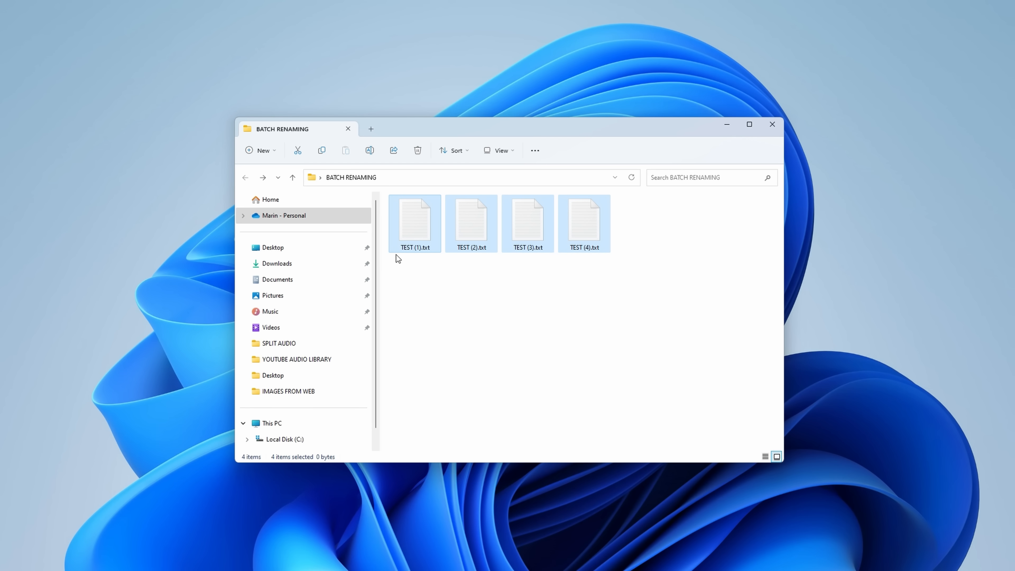
mouse_move(533, 258)
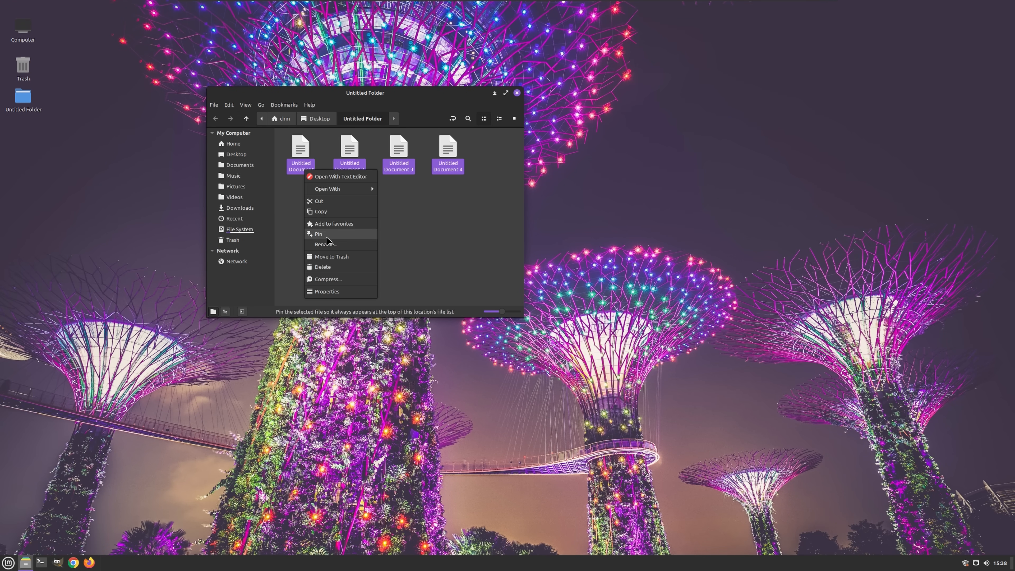
Rename the four untitled documents to test 1-4, then set Change case to lowercase
click(326, 245)
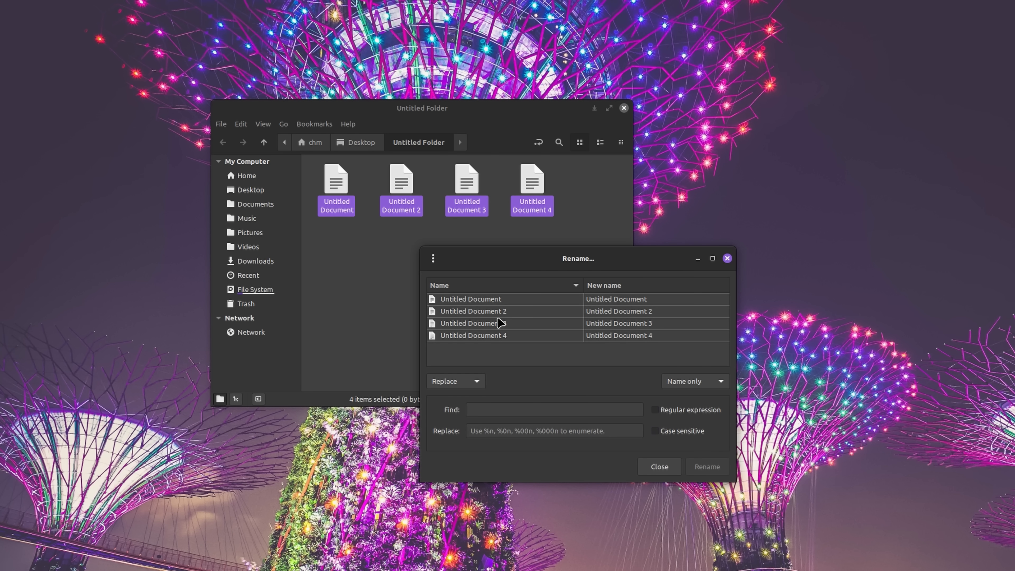
click(456, 381)
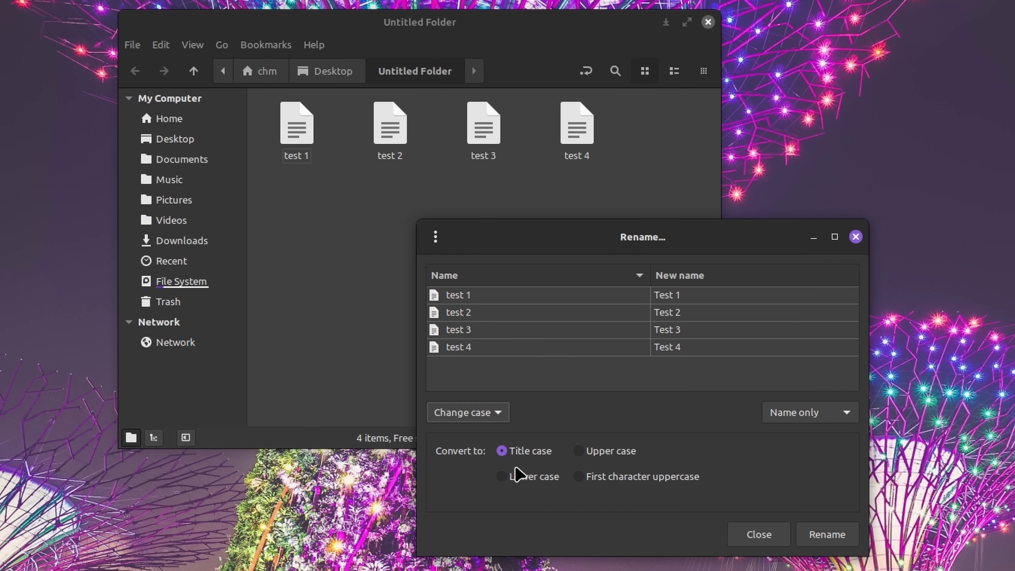
click(575, 451)
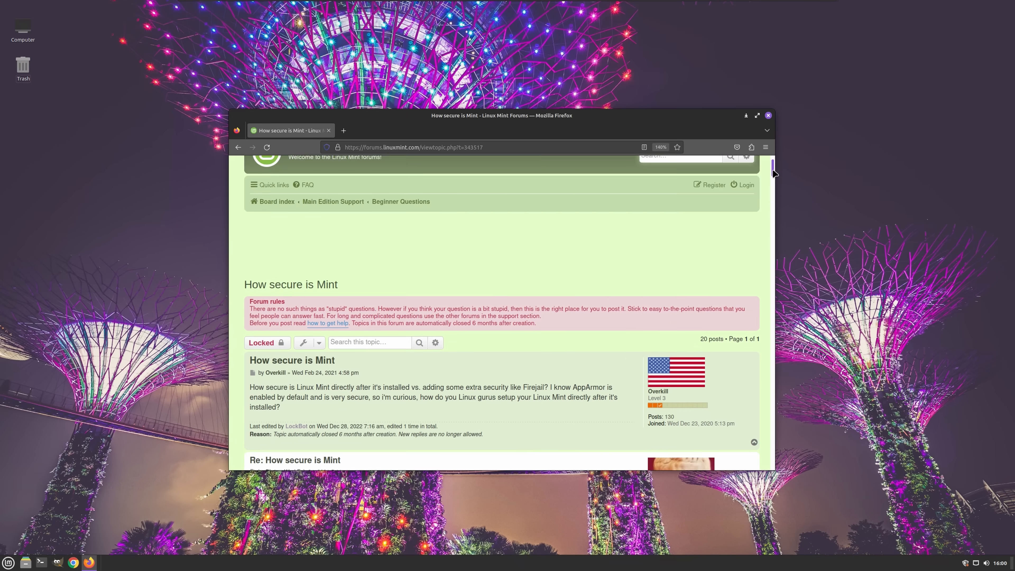
scroll(down, 3)
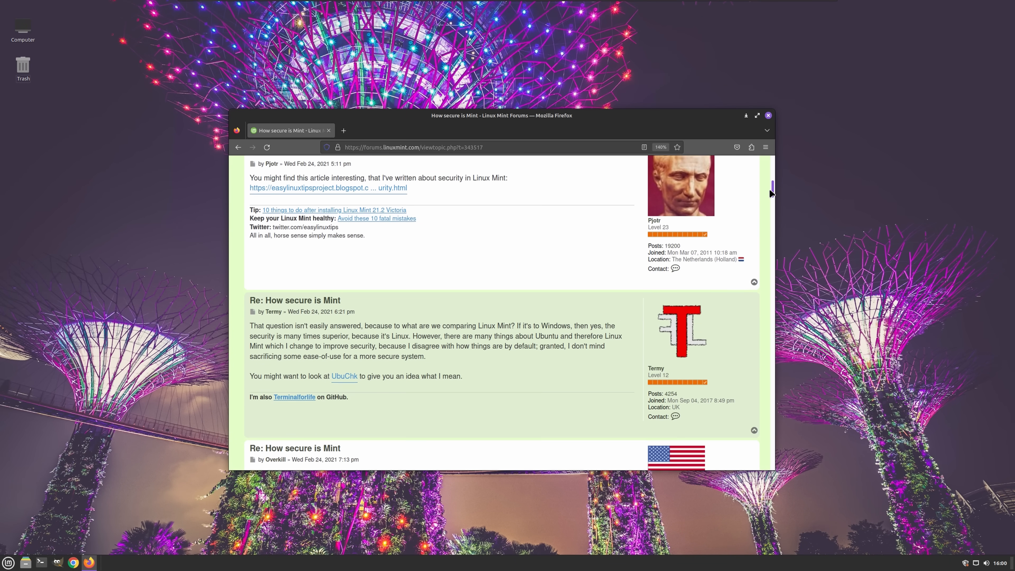
scroll(down, 3)
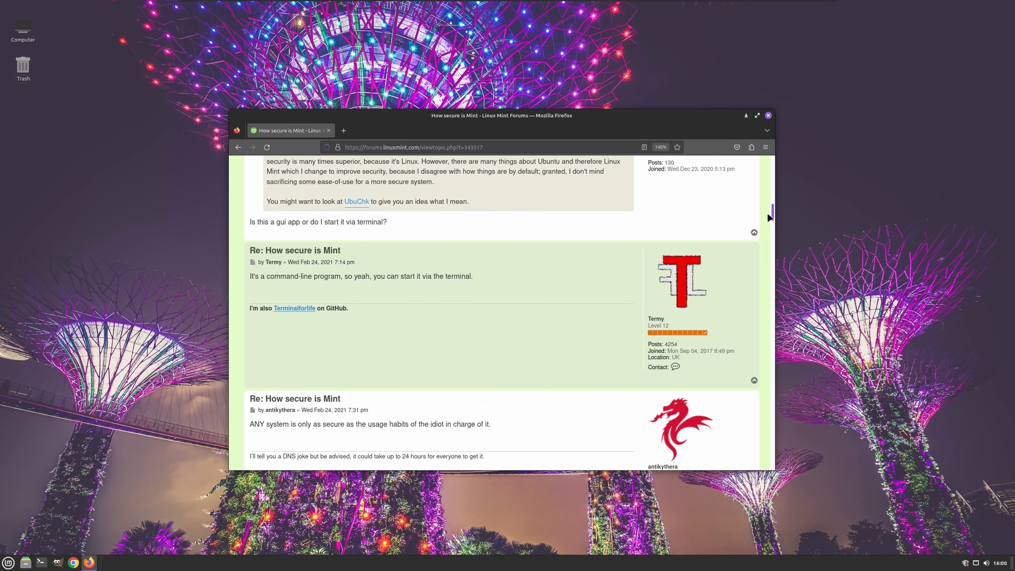
scroll(down, 3)
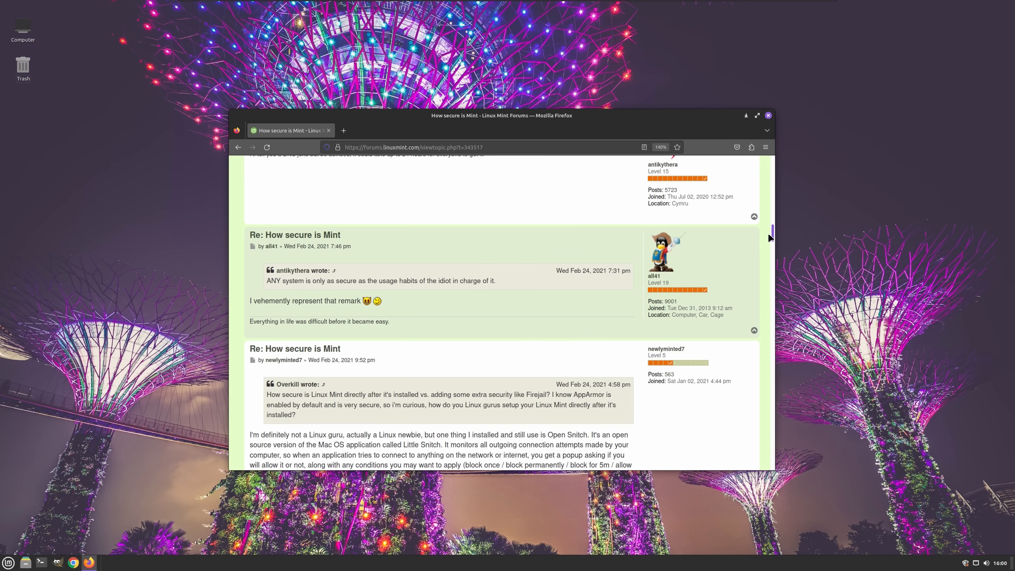